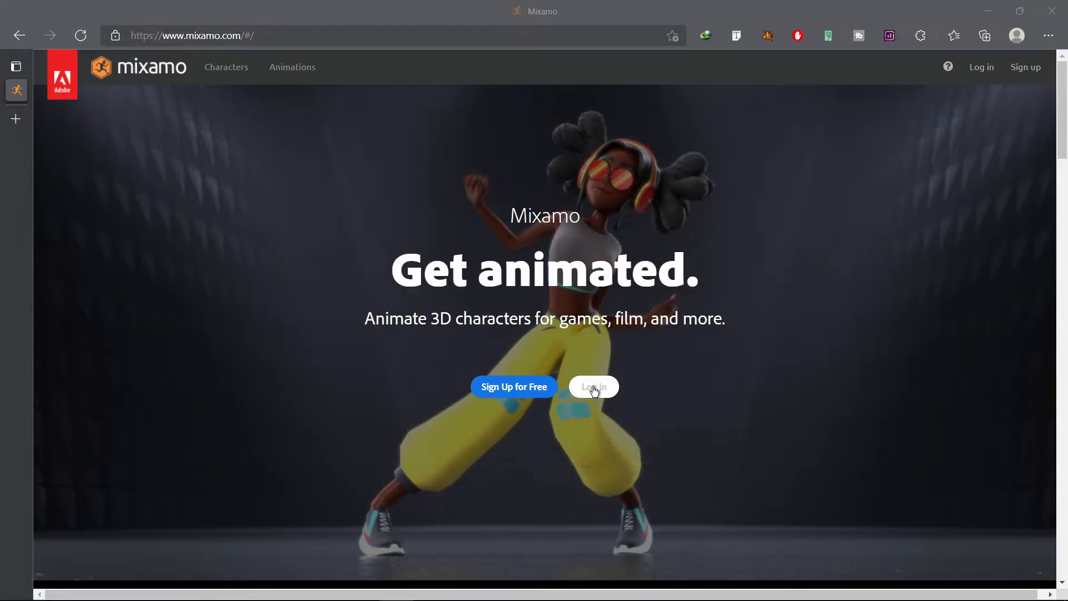
Log in to Mixamo via the Adobe sign-in page using Continue with Google.
{"action": "left_click", "coordinate": [592, 387]}
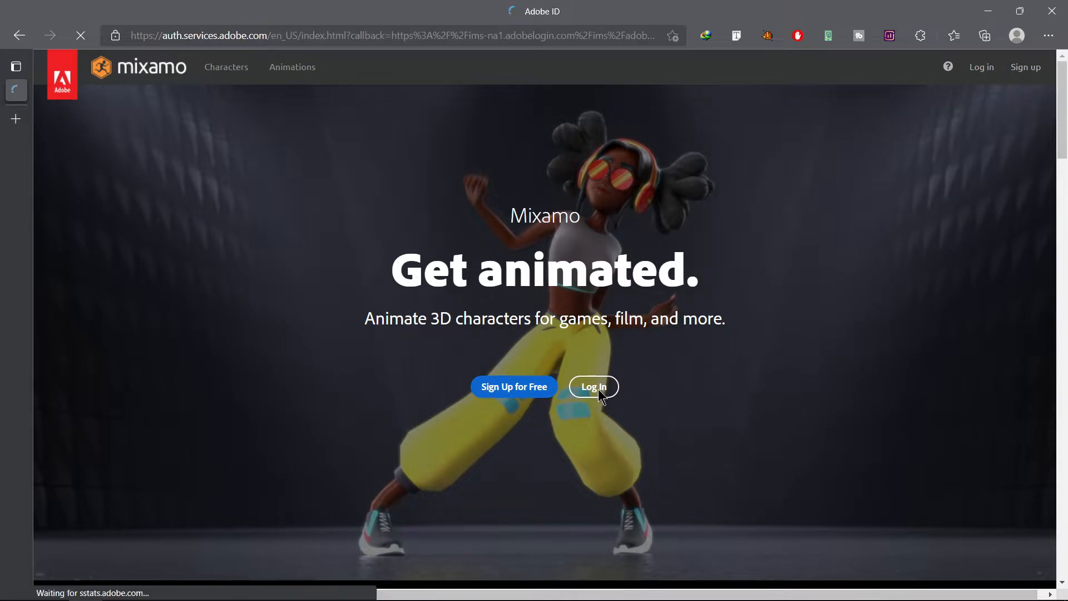
{"action": "left_click", "coordinate": [592, 387]}
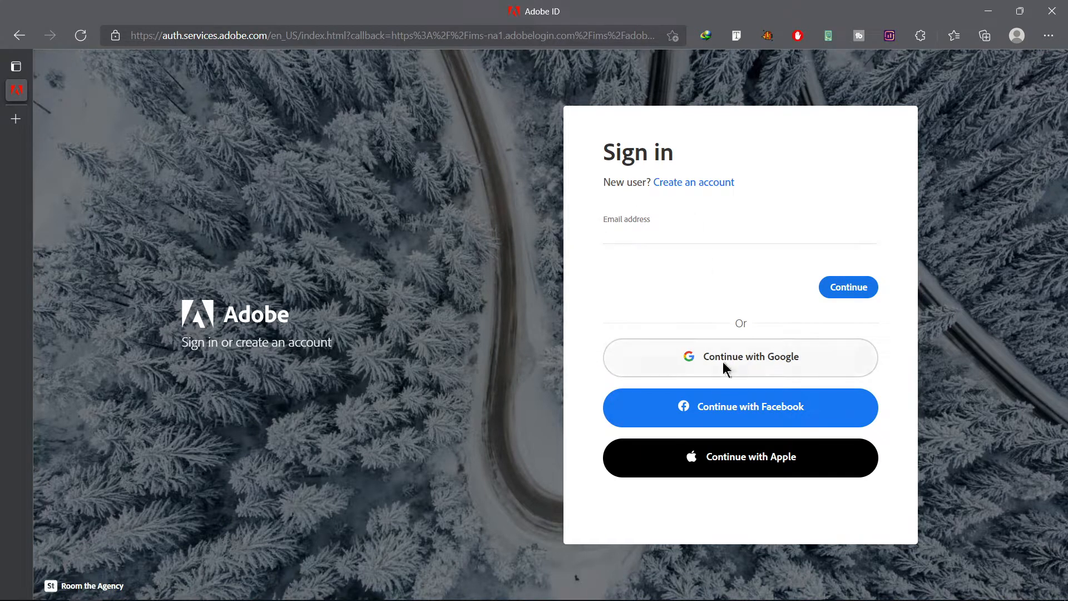
{"action": "left_click", "coordinate": [740, 356]}
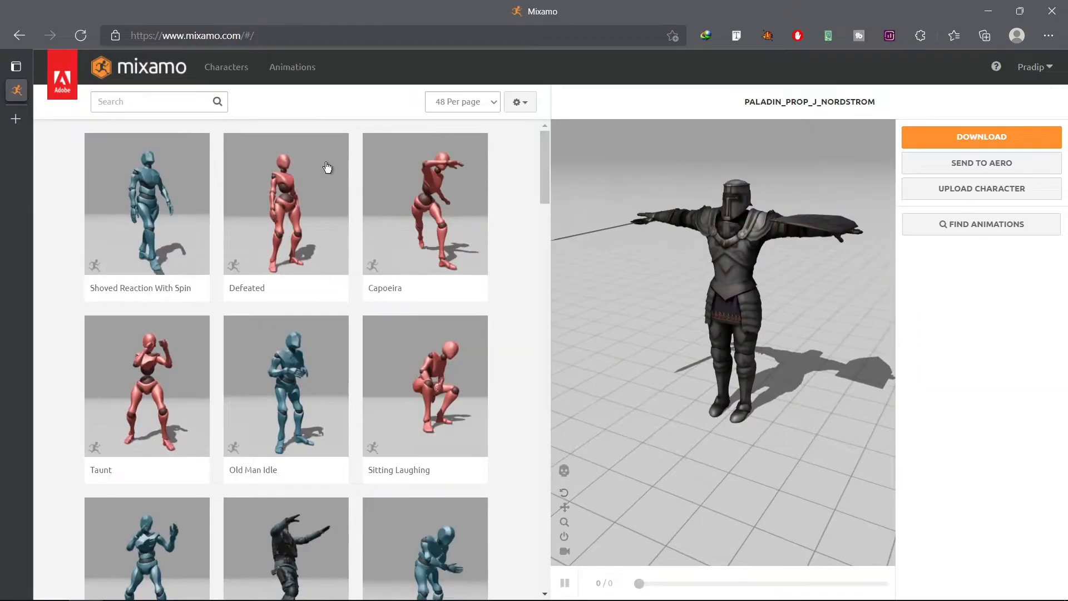
Select Vampire A Lusth from the Characters gallery and download it as FBX for Unity in T-pose.
{"action": "left_click", "coordinate": [226, 66]}
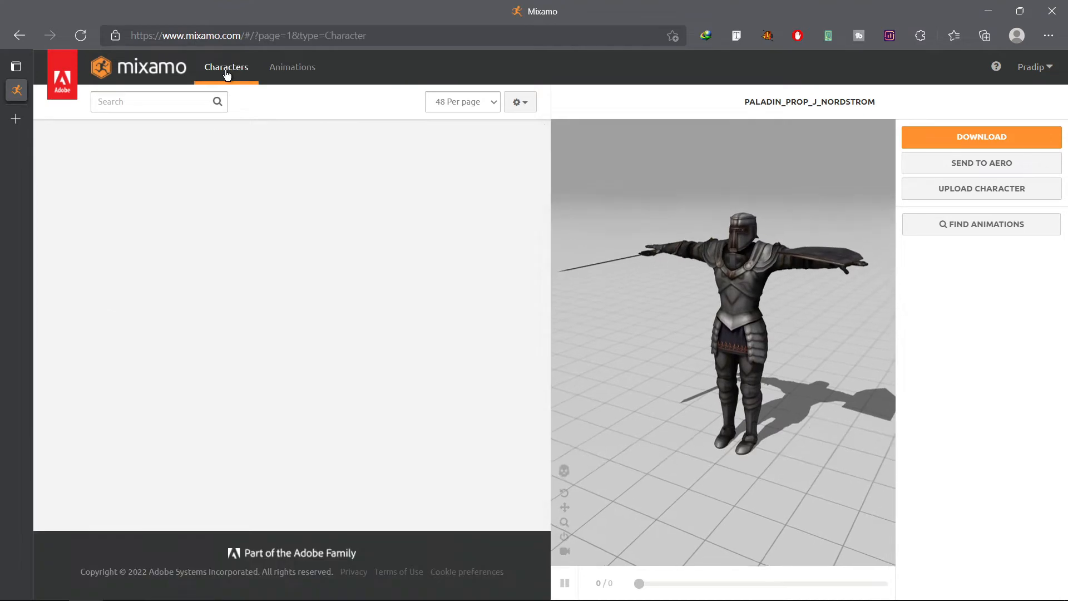
{"action": "left_click", "coordinate": [226, 67]}
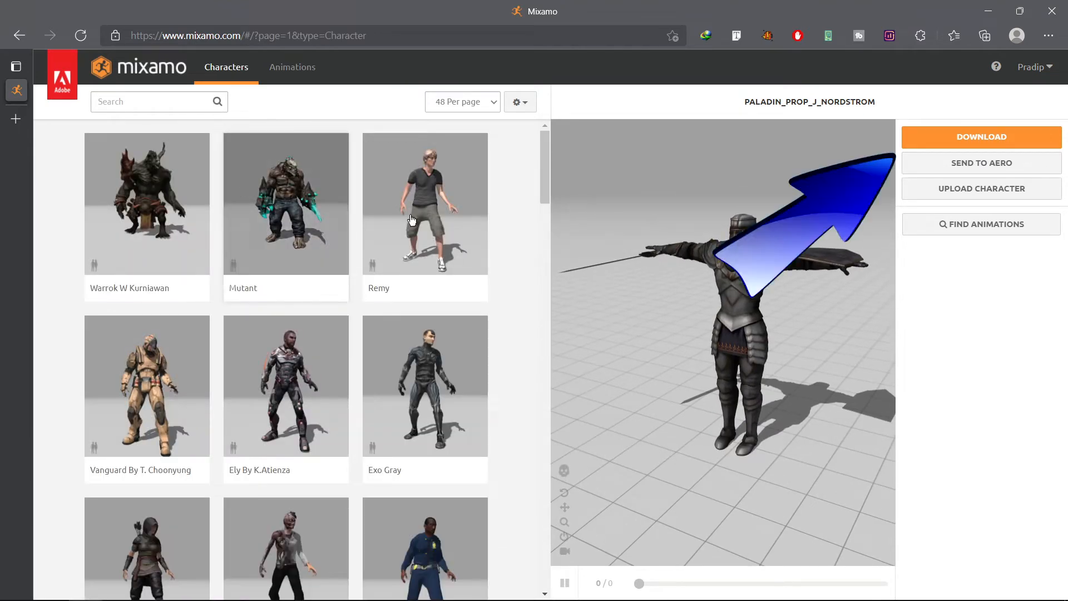
{"action": "scroll", "scroll_direction": "down", "scroll_amount": 3}
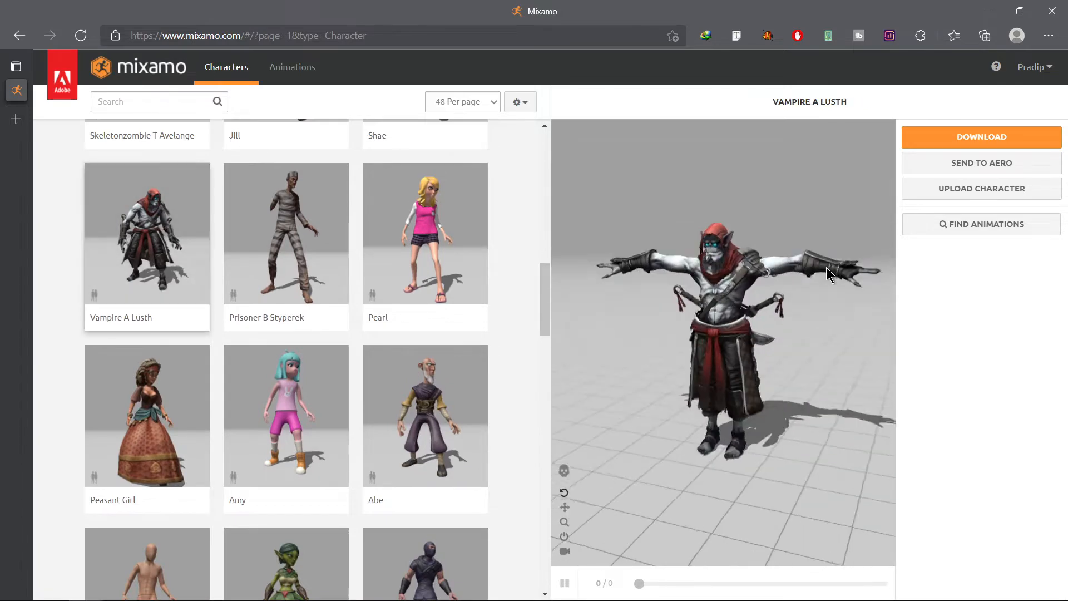
{"action": "left_click", "coordinate": [980, 137]}
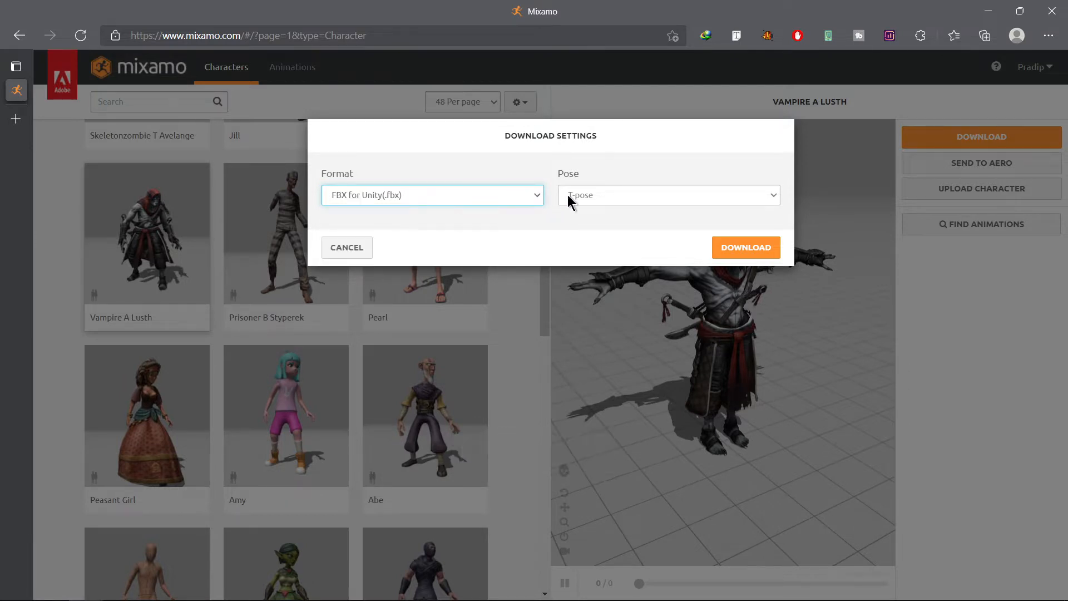
{"action": "left_click", "coordinate": [745, 247]}
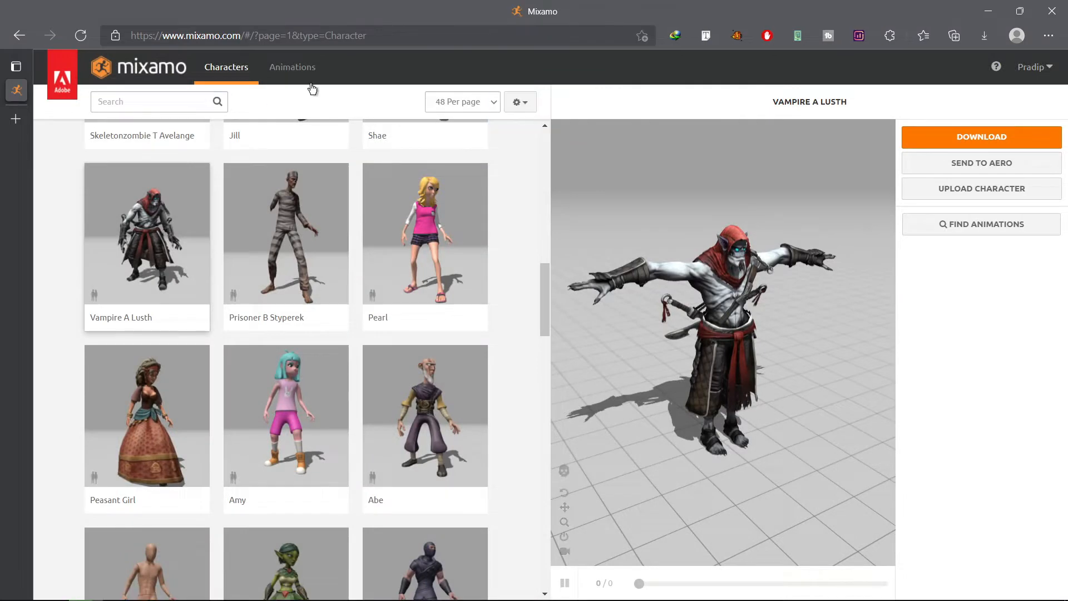
Download the Idle animation as FBX for Unity, Without Skin, with uniform keyframe reduction.
{"action": "left_click", "coordinate": [293, 67]}
{"action": "type", "text": "idle"}
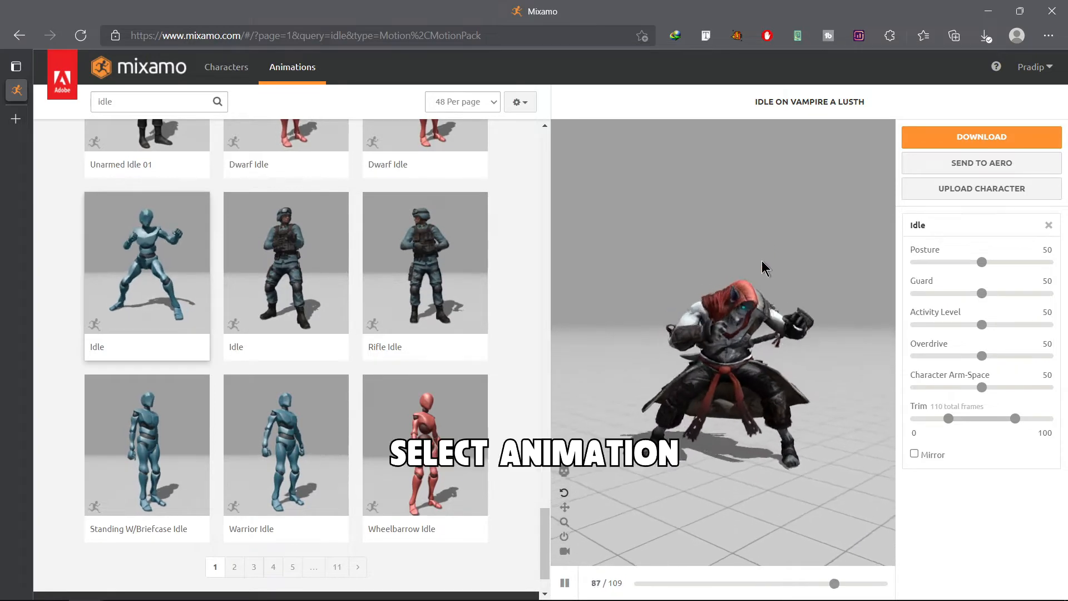
{"action": "left_click", "coordinate": [980, 137]}
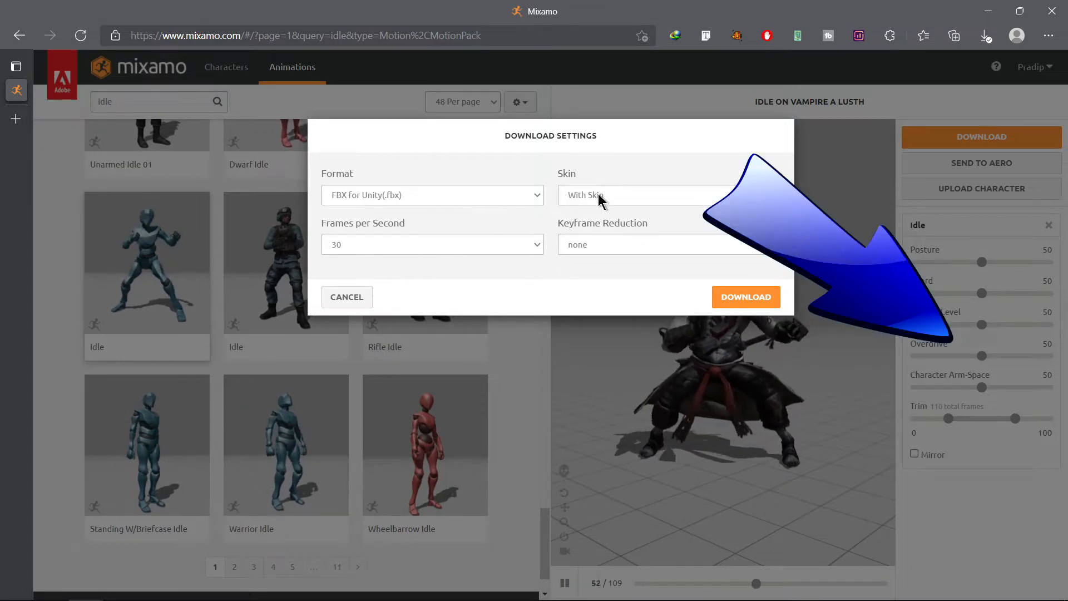
{"action": "left_click", "coordinate": [667, 194]}
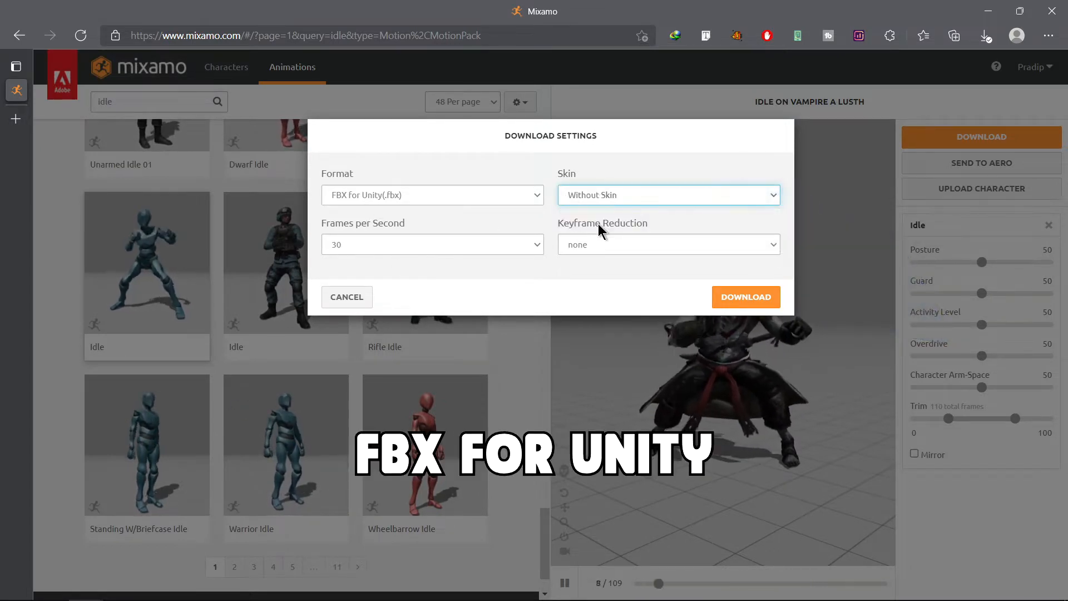
{"action": "left_click", "coordinate": [667, 244]}
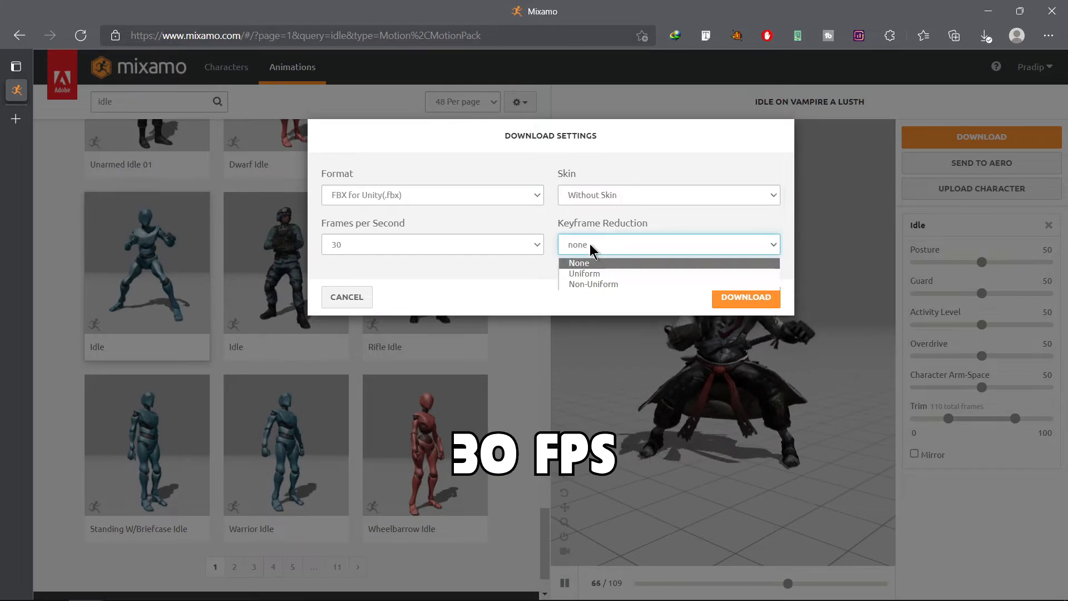
{"action": "left_click", "coordinate": [584, 273]}
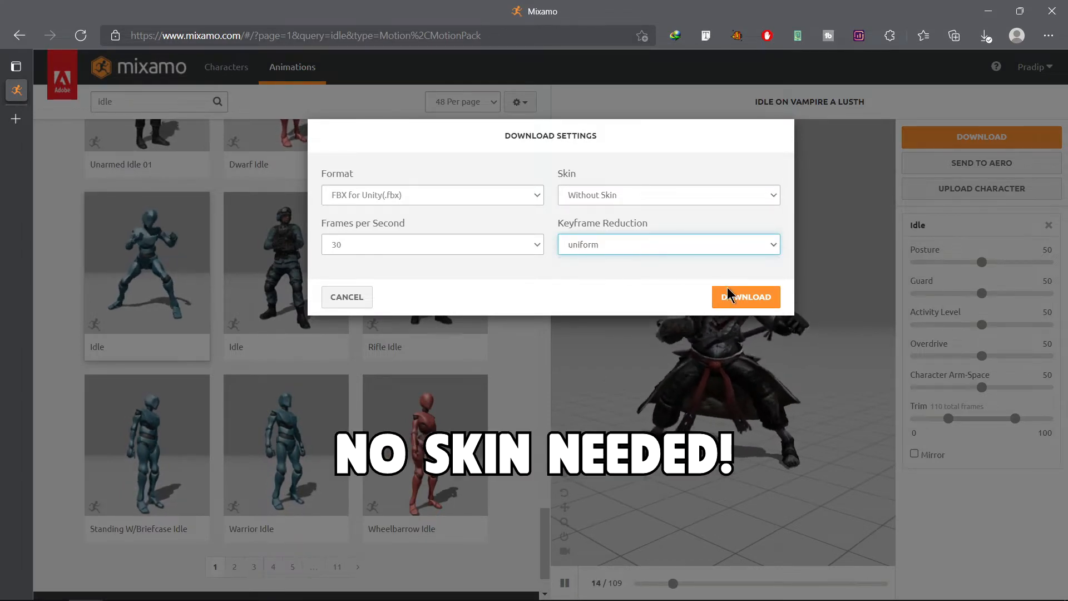
{"action": "left_click", "coordinate": [746, 296]}
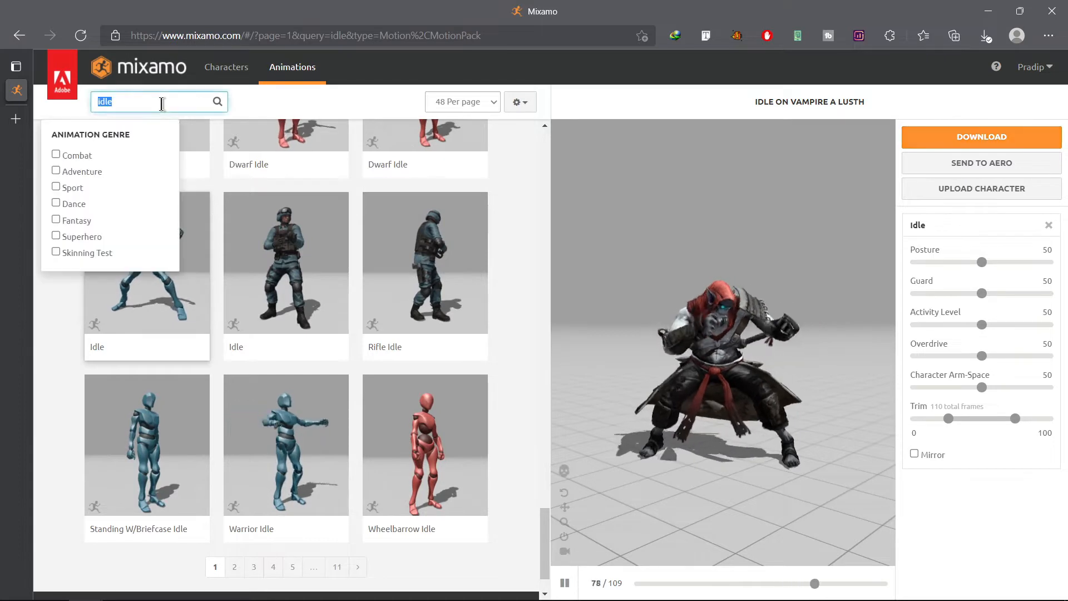
Search 'pack' and download the Action Adventure Pack as FBX for Unity in T-pose, uniform reduction.
{"action": "type", "text": "pack"}
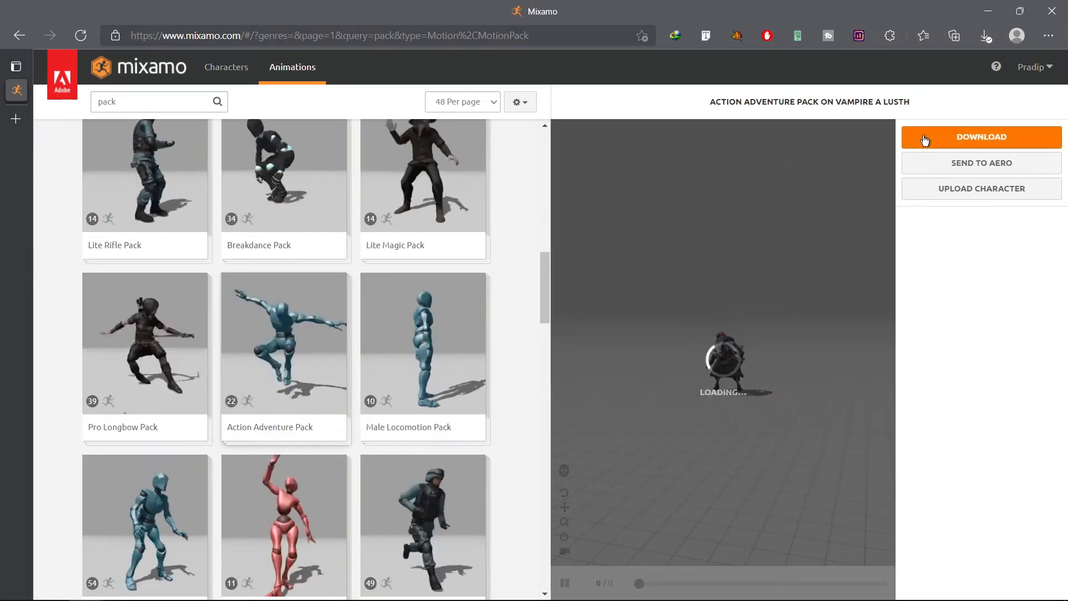
{"action": "left_click", "coordinate": [981, 137]}
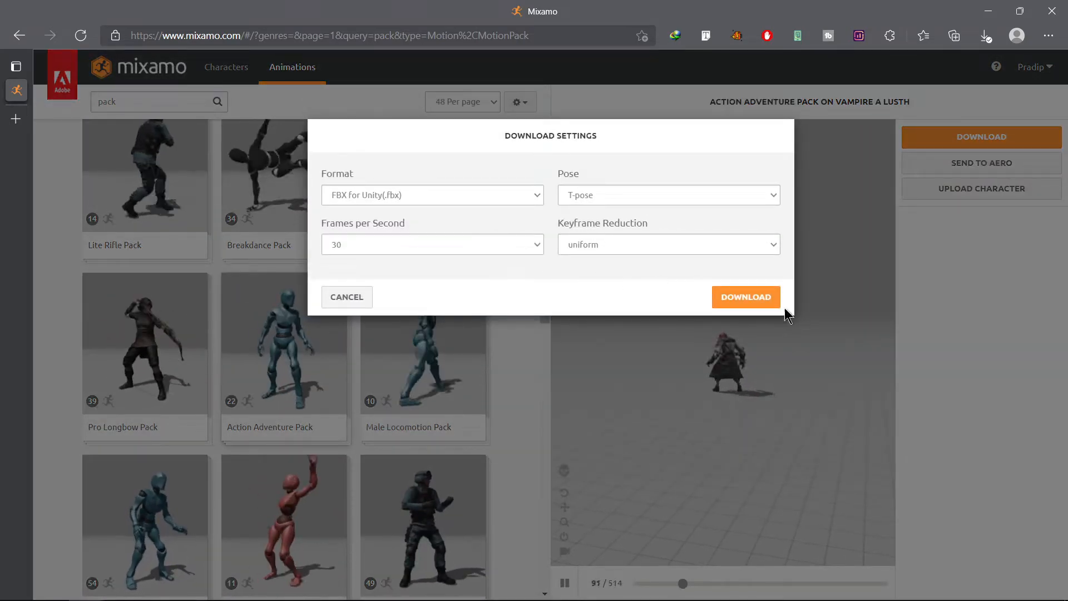
{"action": "left_click", "coordinate": [746, 296]}
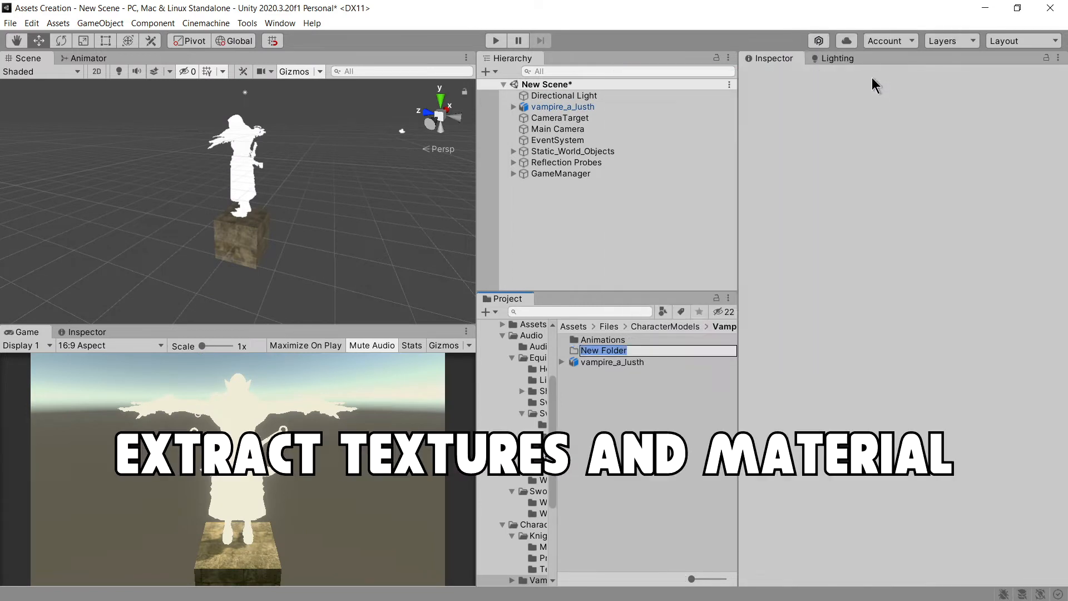
Name the new folder Textures, create a Materials folder, and select the vampire_a_lusth model.
{"action": "type", "text": "Texture"}
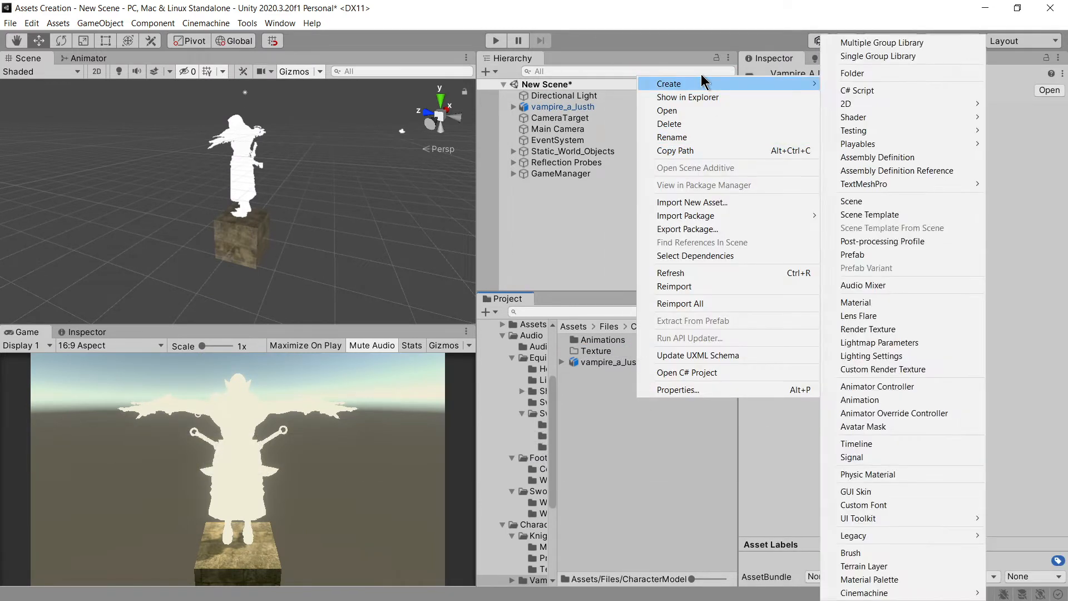
{"action": "left_click", "coordinate": [852, 74]}
{"action": "type", "text": "Materials"}
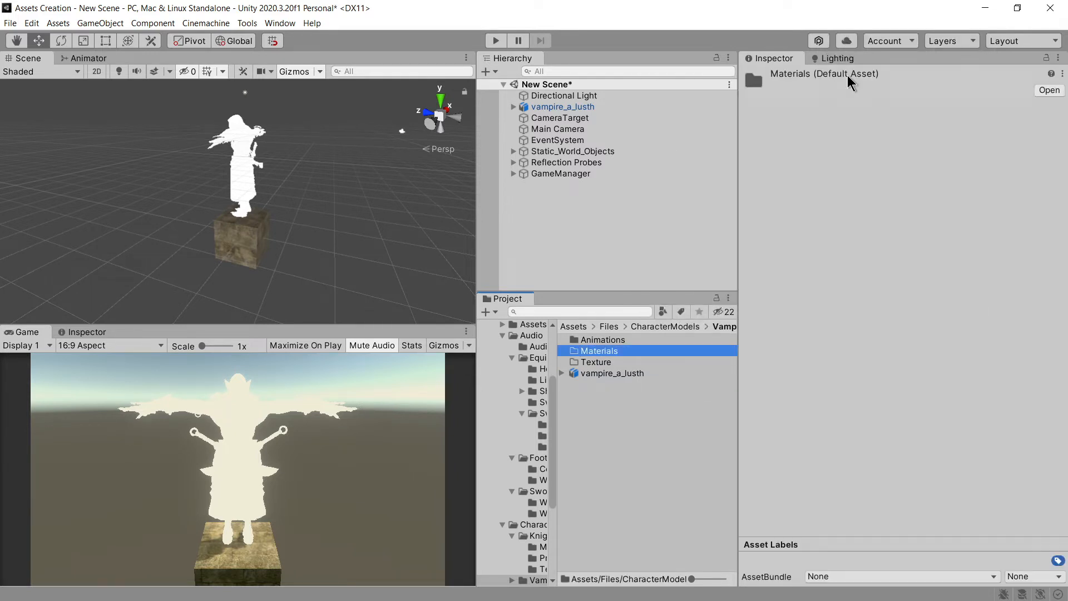
{"action": "left_click", "coordinate": [611, 373]}
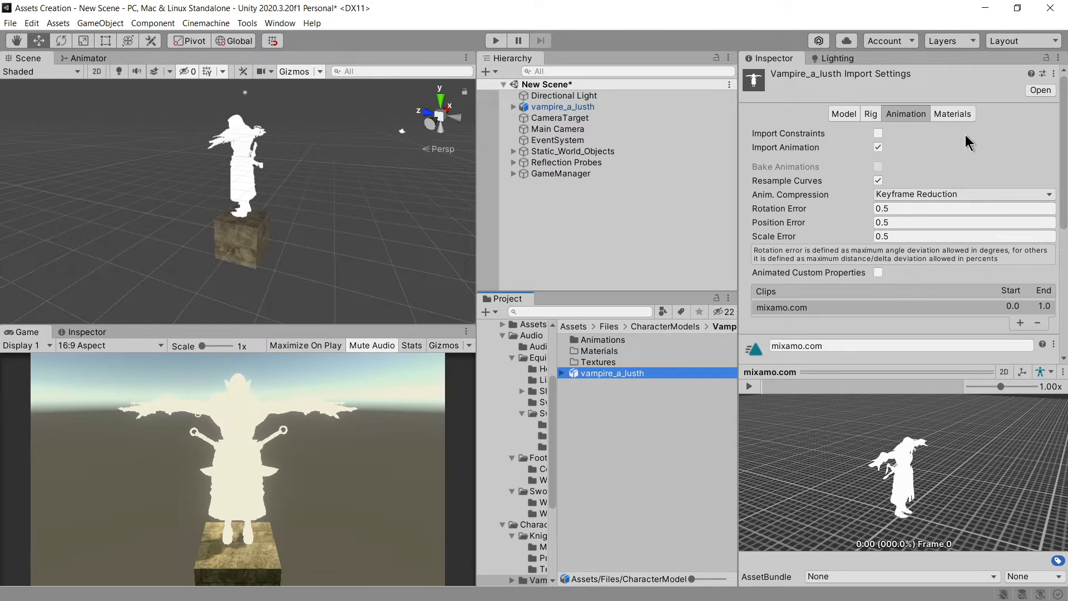
Extract the model's textures from its Materials settings into the Textures folder.
{"action": "left_click", "coordinate": [954, 113]}
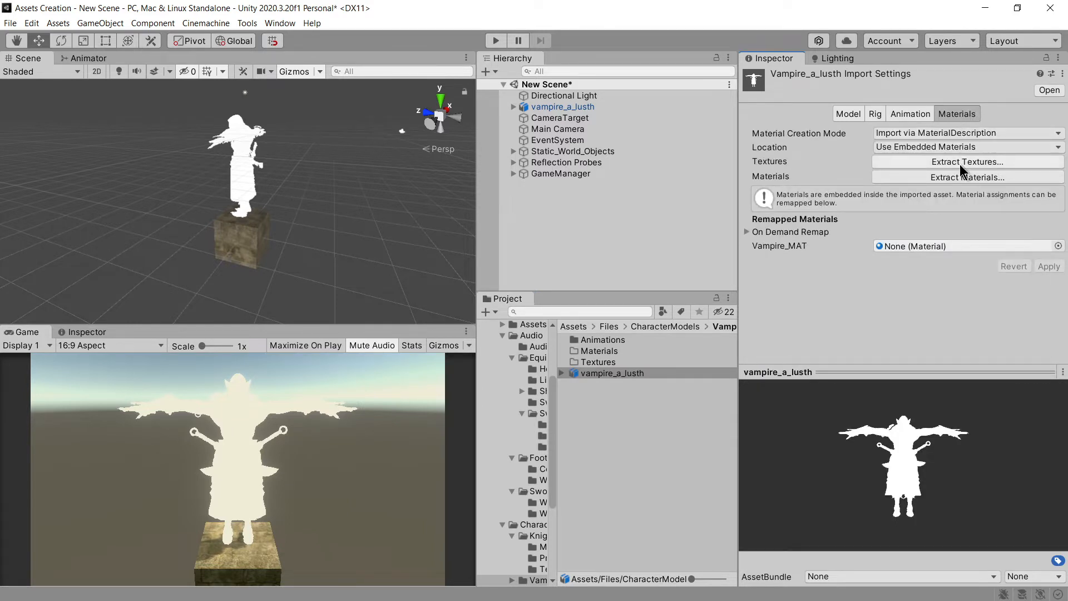
{"action": "left_click", "coordinate": [966, 161]}
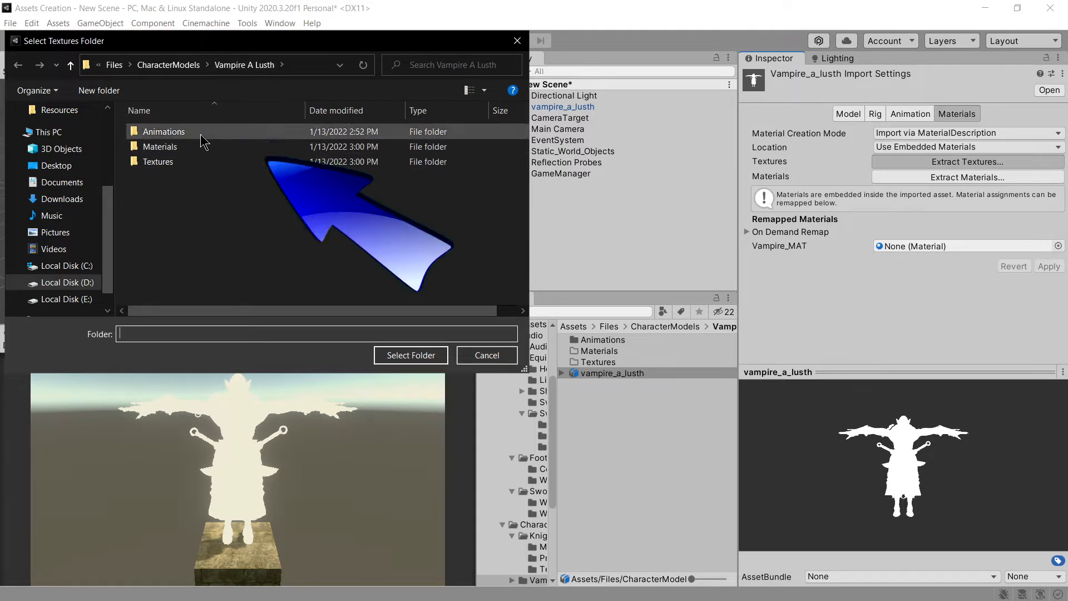
{"action": "left_click", "coordinate": [409, 355]}
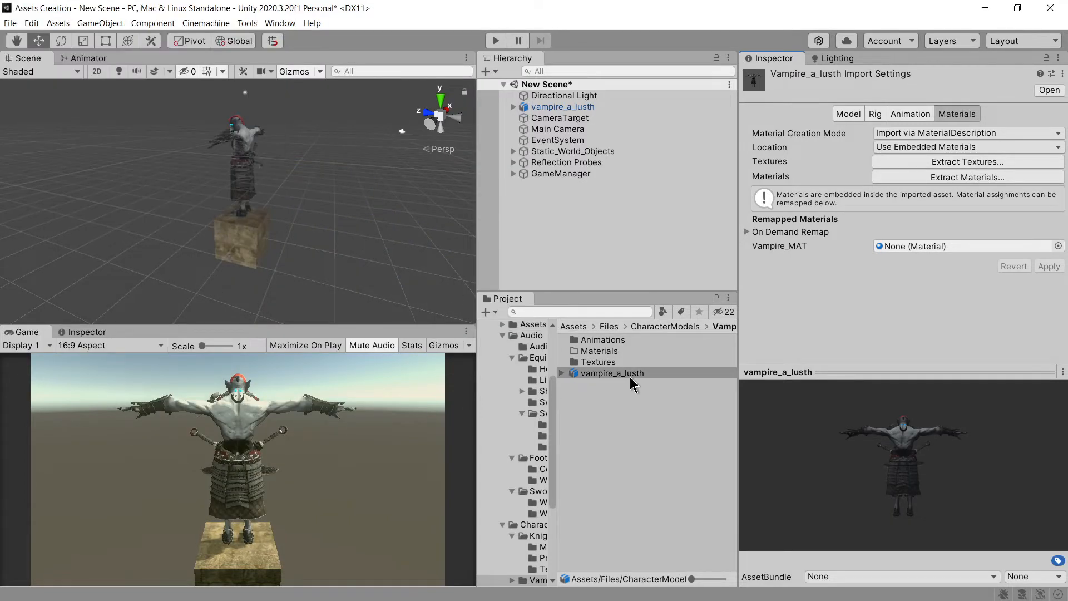
{"action": "mouse_move", "coordinate": [966, 177]}
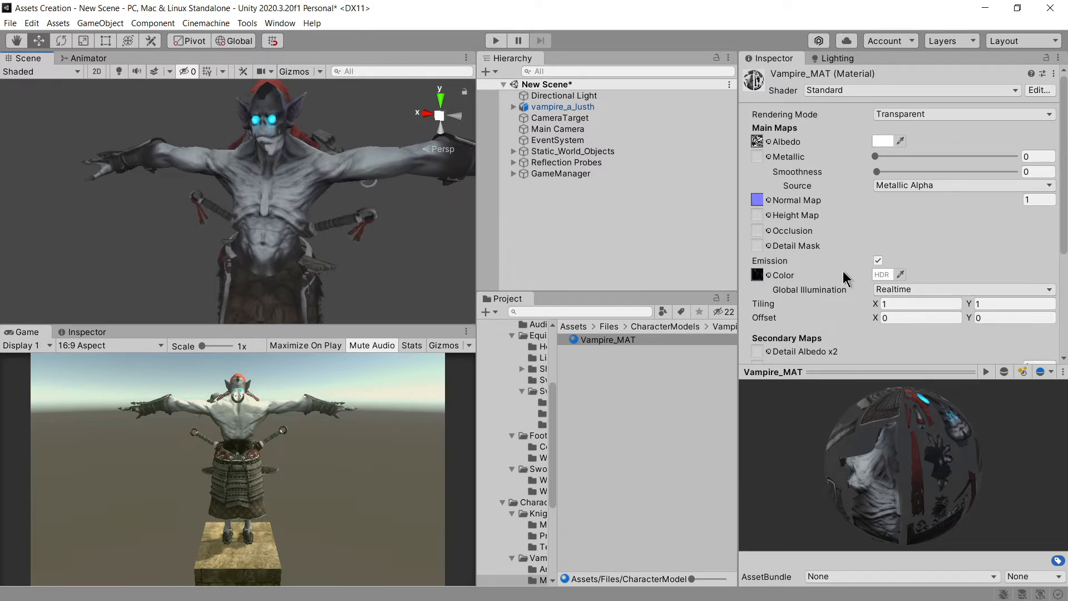
Set Vampire_MAT to Opaque rendering and stop the vampire model importing cameras and lights.
{"action": "left_click", "coordinate": [960, 114]}
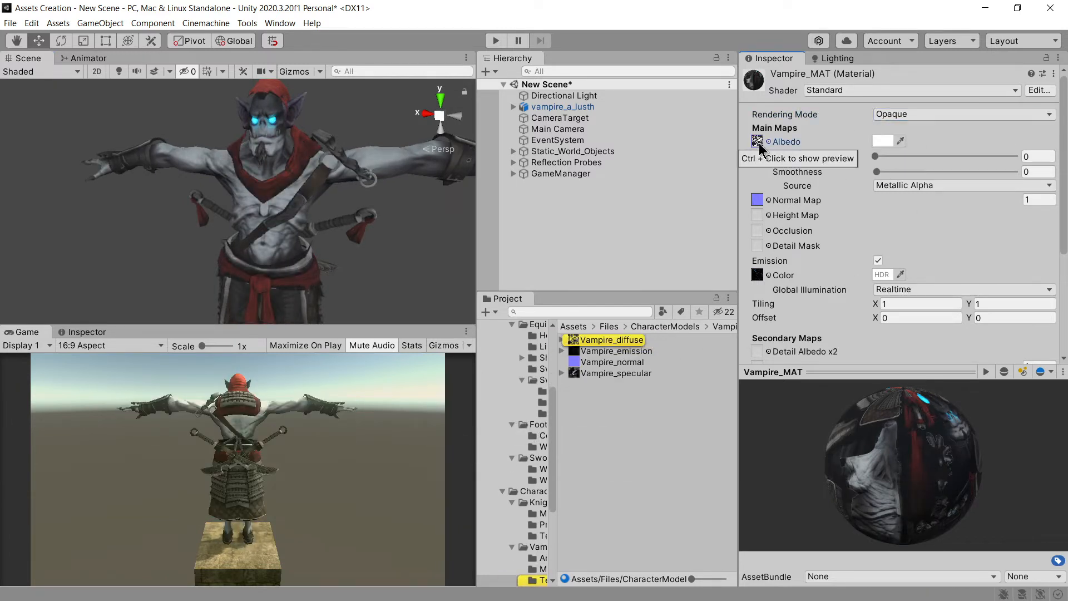
{"action": "left_click", "coordinate": [610, 384]}
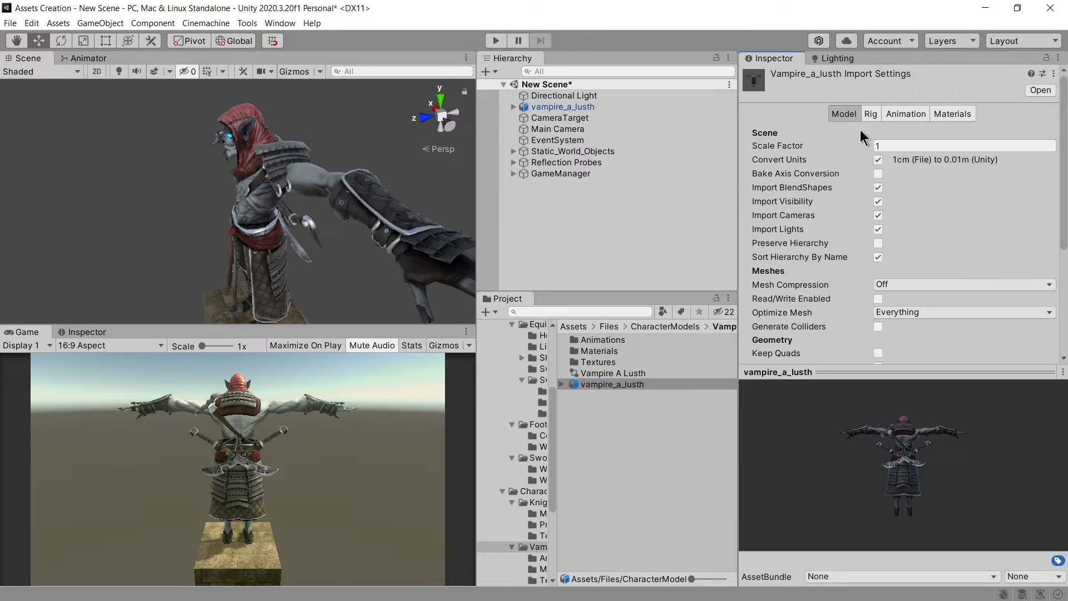
{"action": "left_click", "coordinate": [878, 214]}
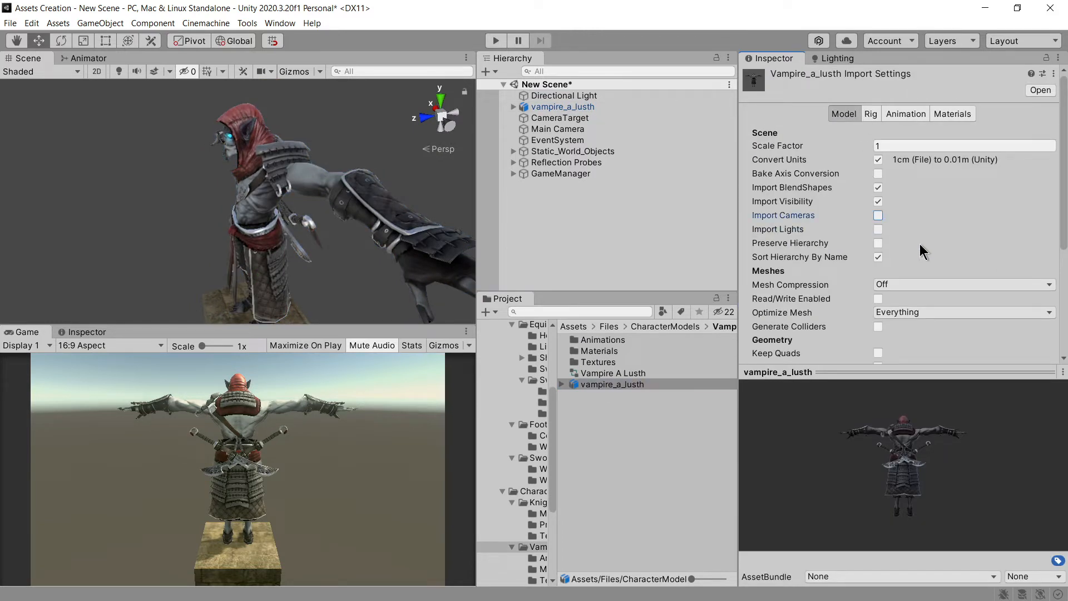
{"action": "scroll", "scroll_direction": "down", "scroll_amount": 3}
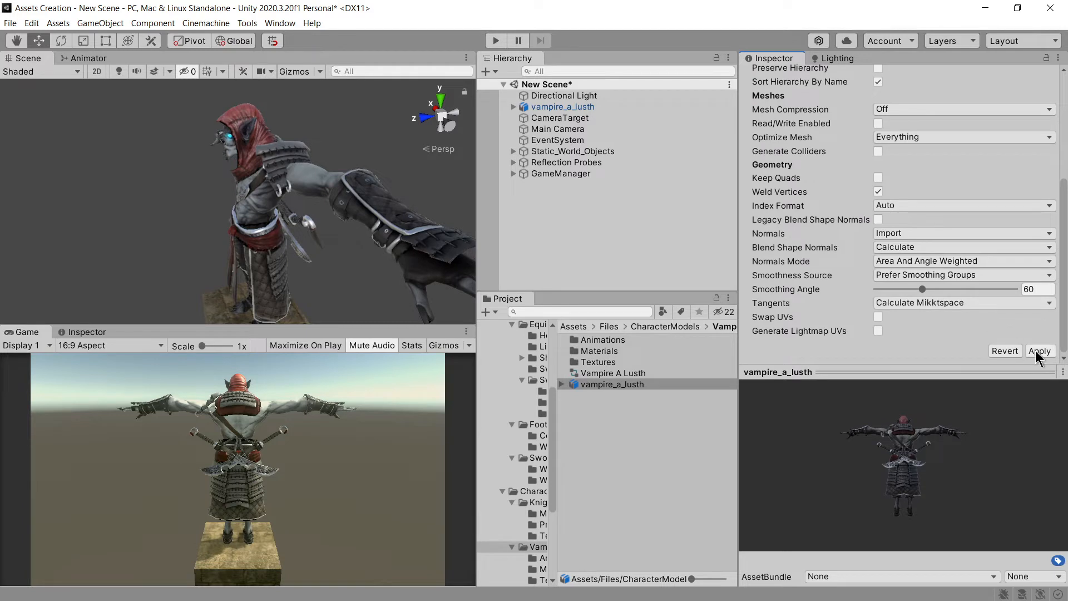
{"action": "left_click", "coordinate": [963, 132]}
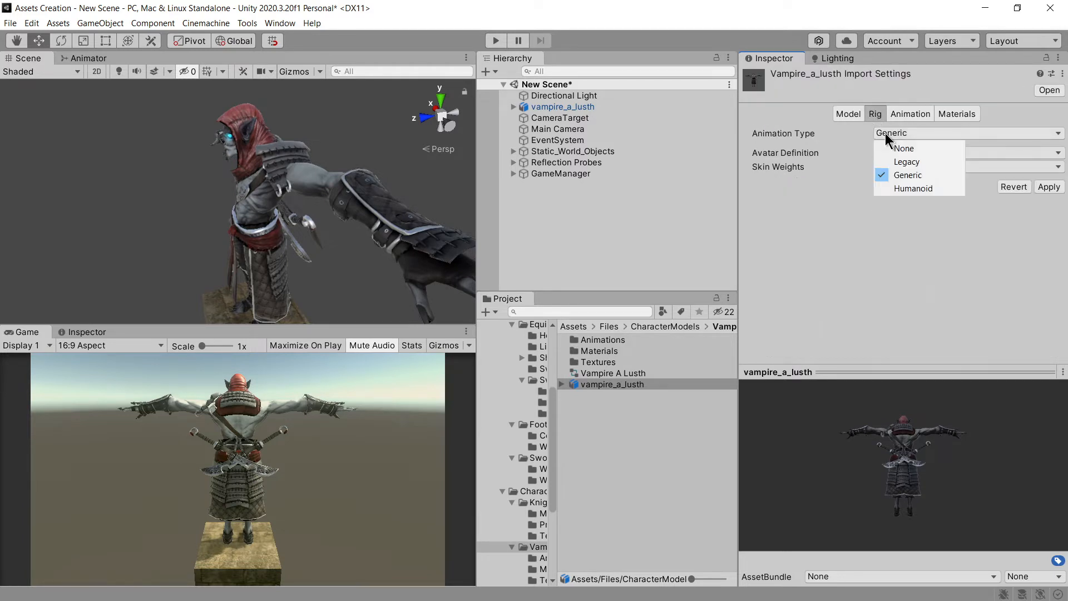
Set the vampire rig's Animation Type to Humanoid, apply it, and go to the Animations folder.
{"action": "left_click", "coordinate": [912, 188]}
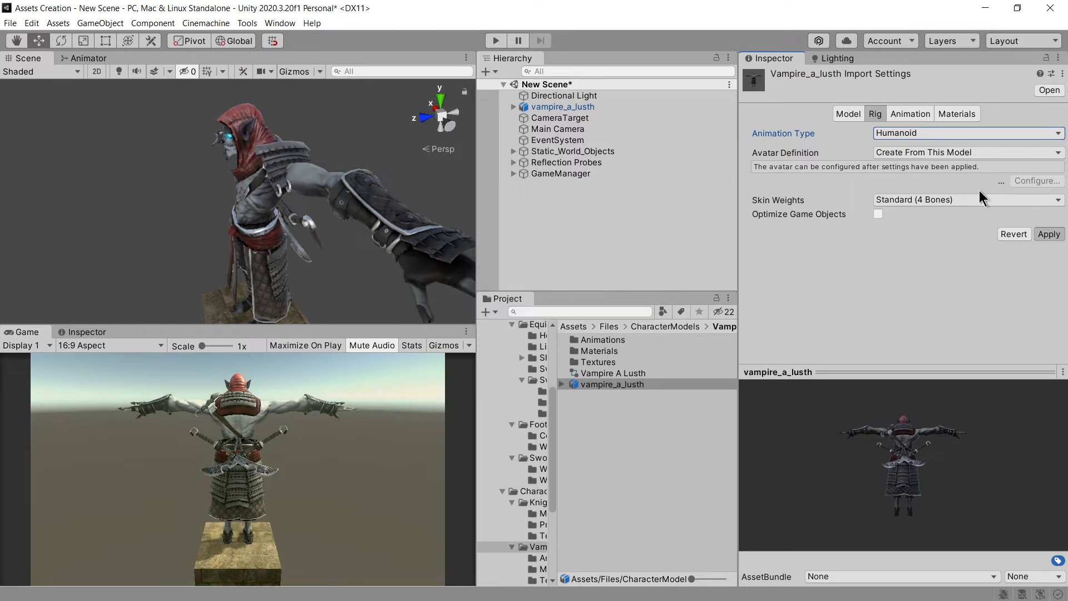
{"action": "left_click", "coordinate": [1048, 233]}
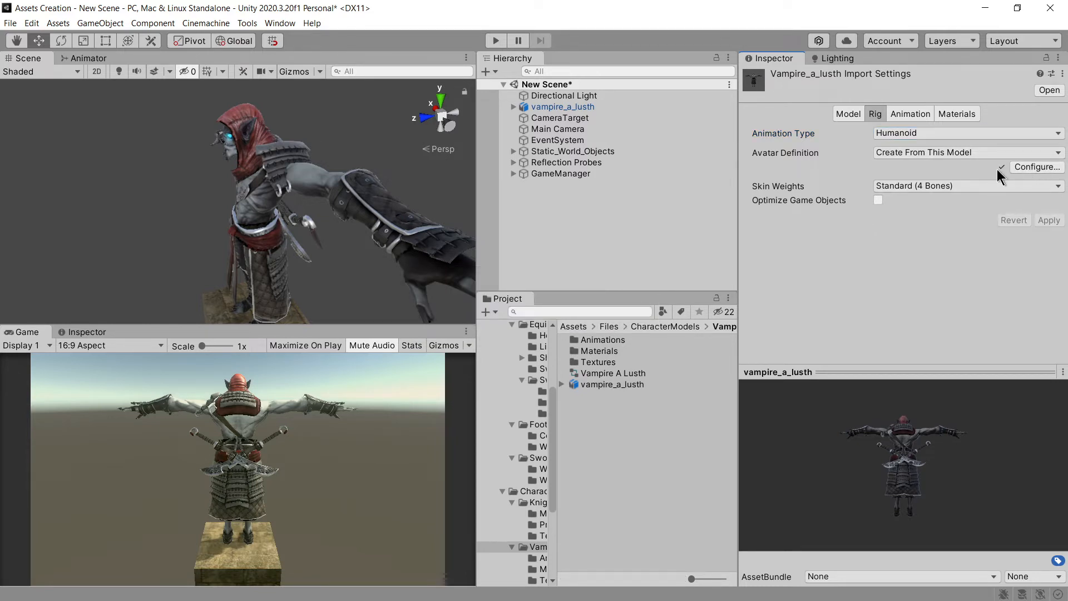
{"action": "left_click", "coordinate": [906, 113]}
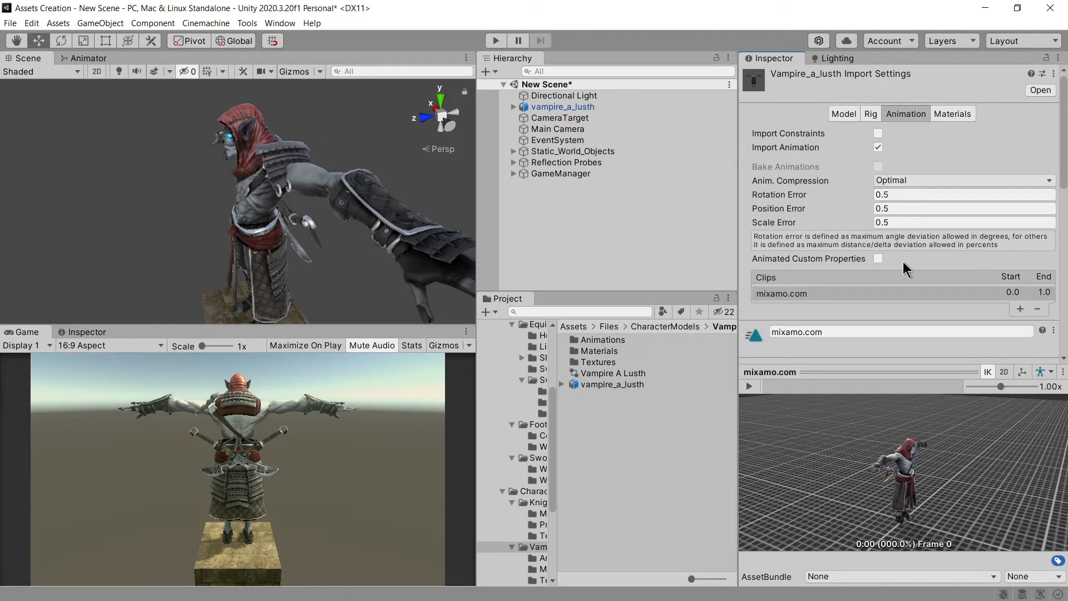
{"action": "left_click", "coordinate": [878, 147]}
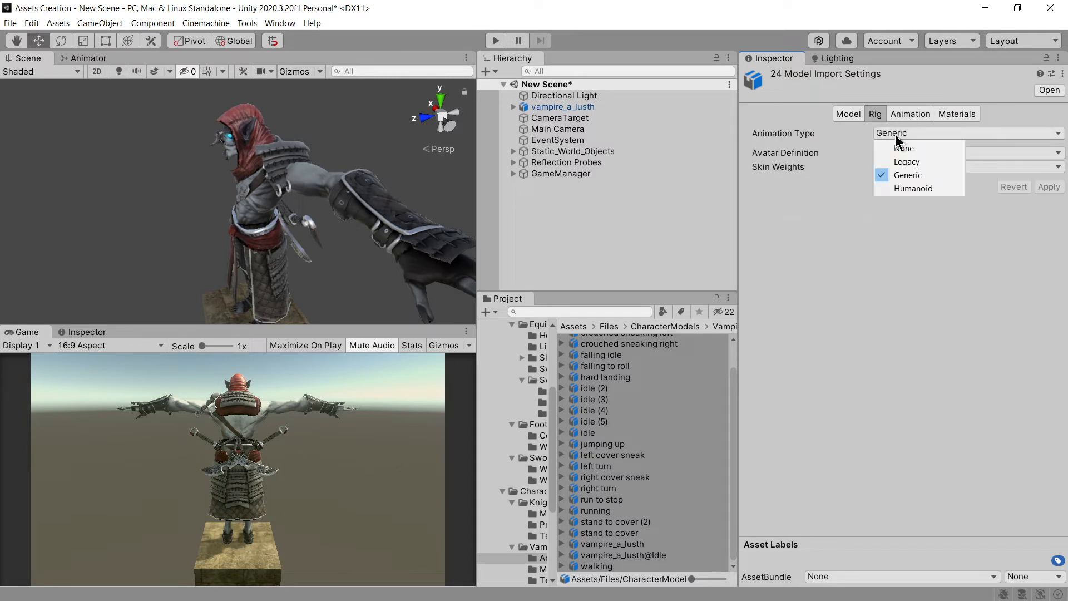
Make the 24 animation models Humanoid, copying vampire_a_lusthAvatar, and apply.
{"action": "left_click", "coordinate": [913, 189]}
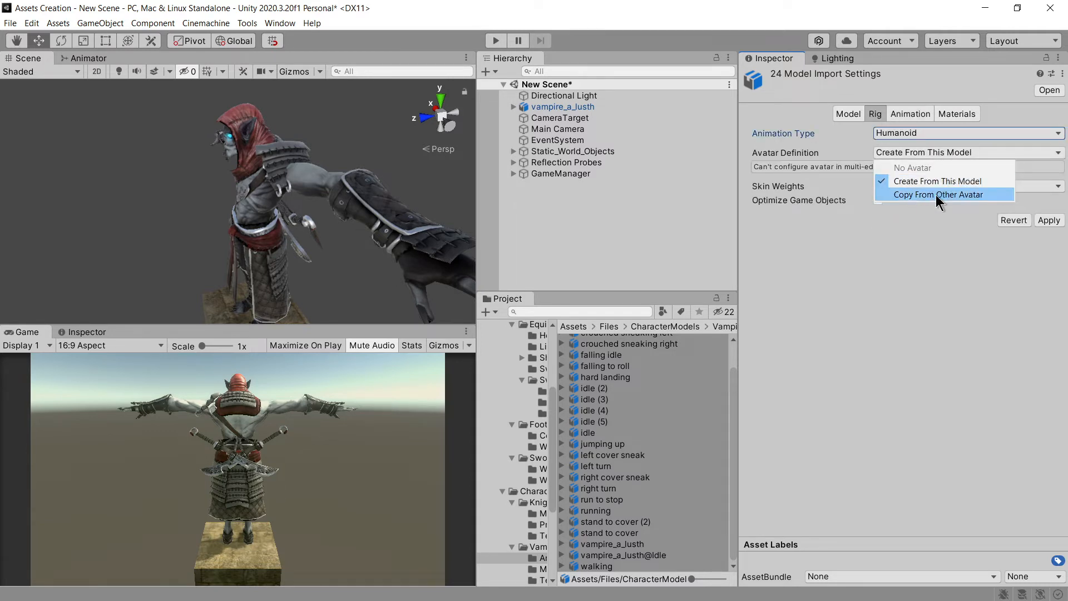
{"action": "left_click", "coordinate": [937, 193]}
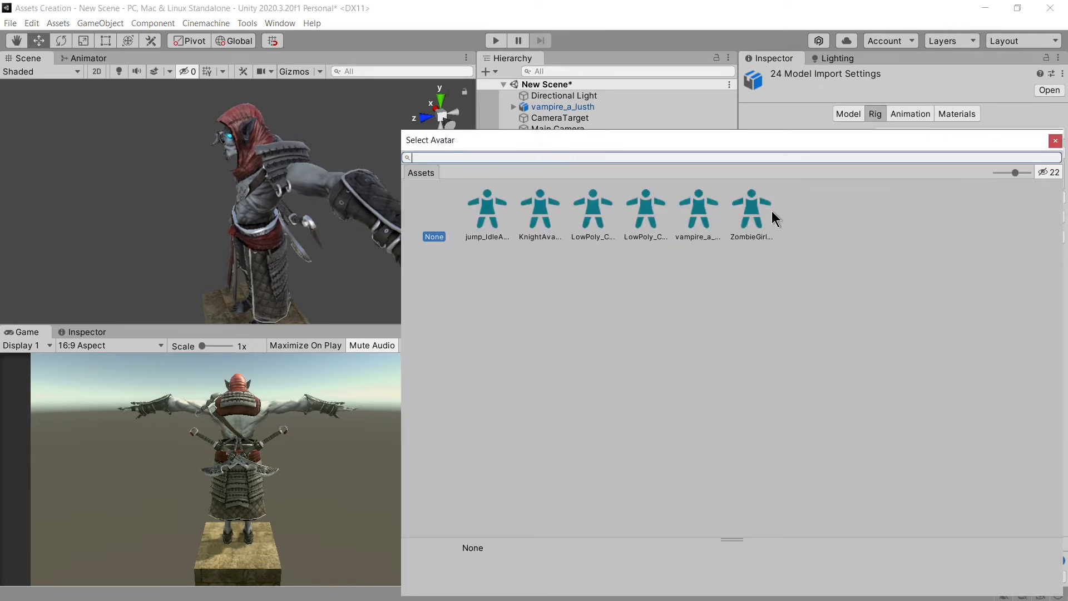
{"action": "mouse_move", "coordinate": [535, 244]}
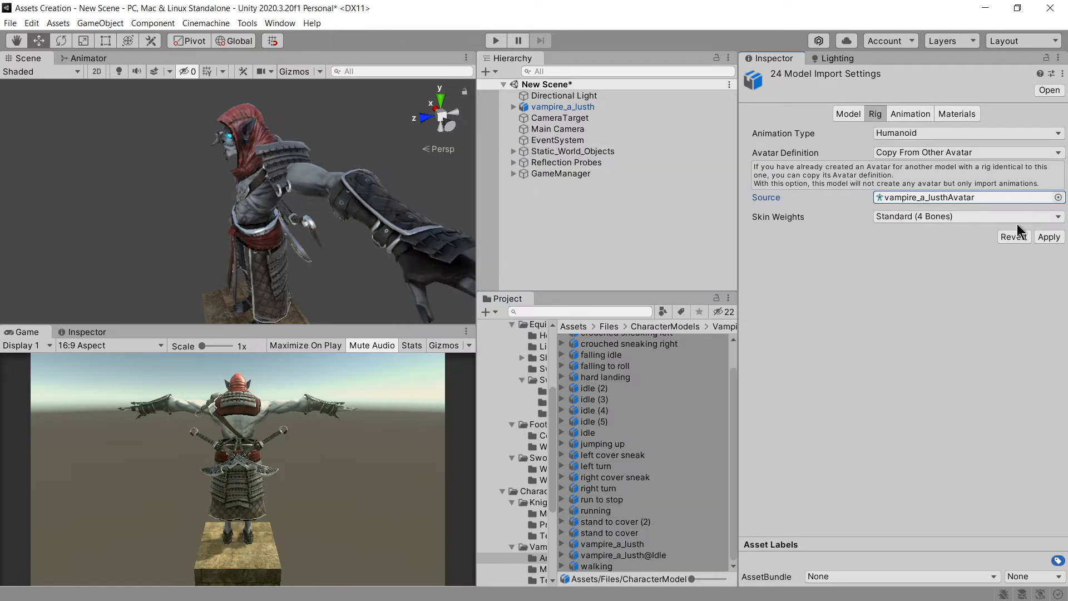
{"action": "left_click", "coordinate": [1049, 236]}
{"action": "type", "text": "Anima"}
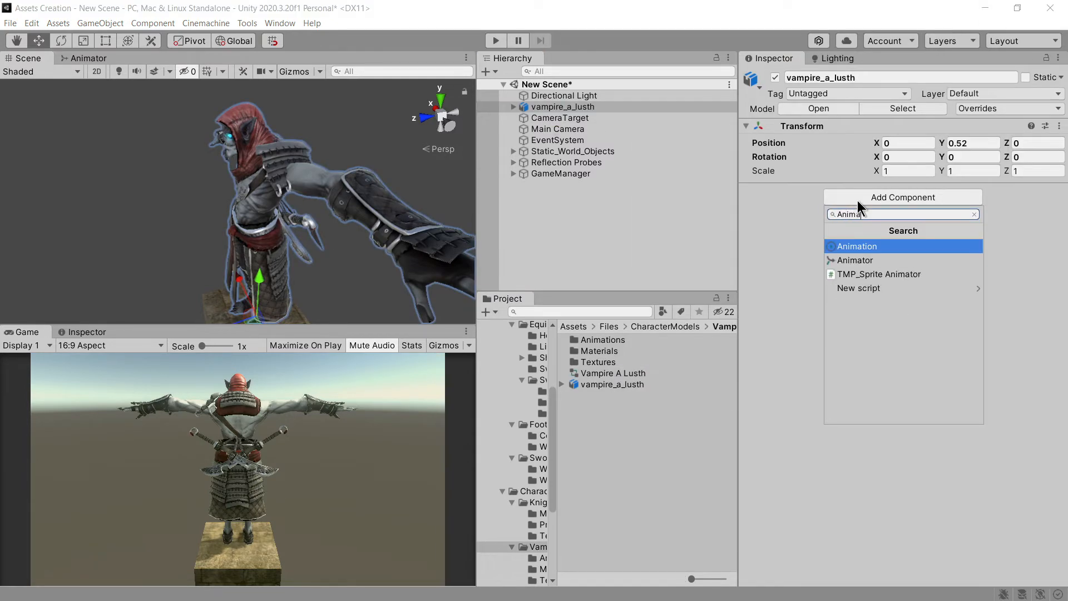
Create an empty default state in the animator controller and rename it Animation.
{"action": "right_click", "coordinate": [347, 211]}
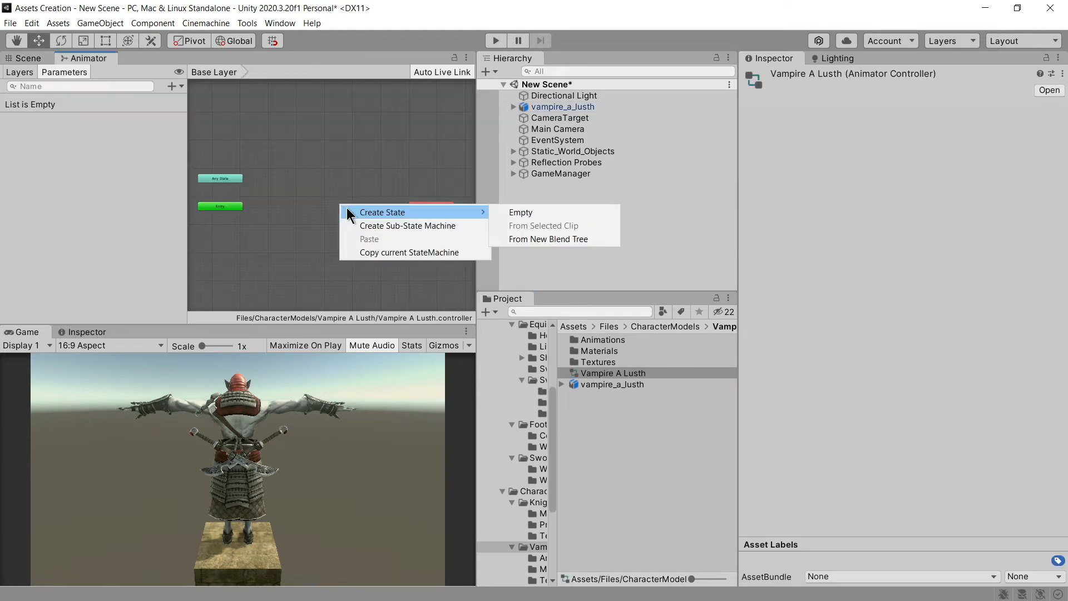
{"action": "left_click", "coordinate": [520, 212]}
{"action": "type", "text": "Anima"}
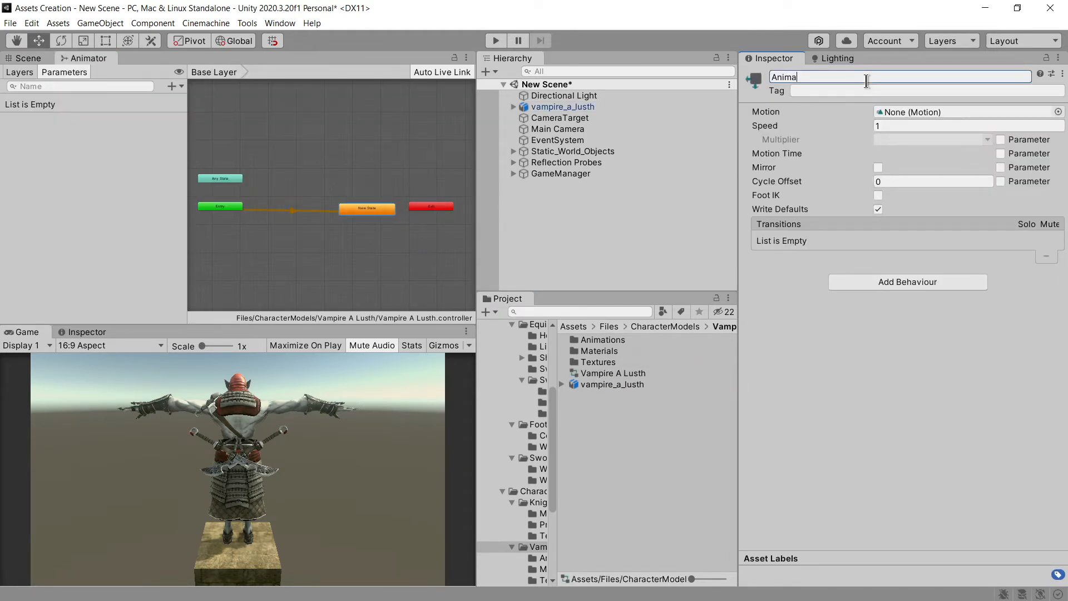
{"action": "type", "text": "tion"}
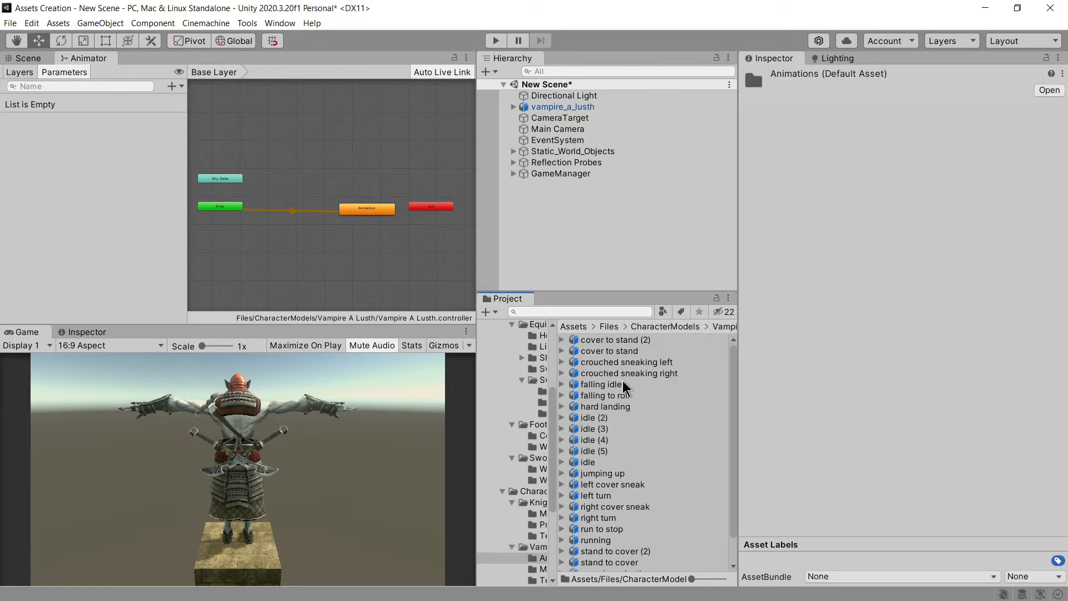
Rename the idle FBX's clip to V_Idle in its Animation import settings.
{"action": "left_click", "coordinate": [589, 461]}
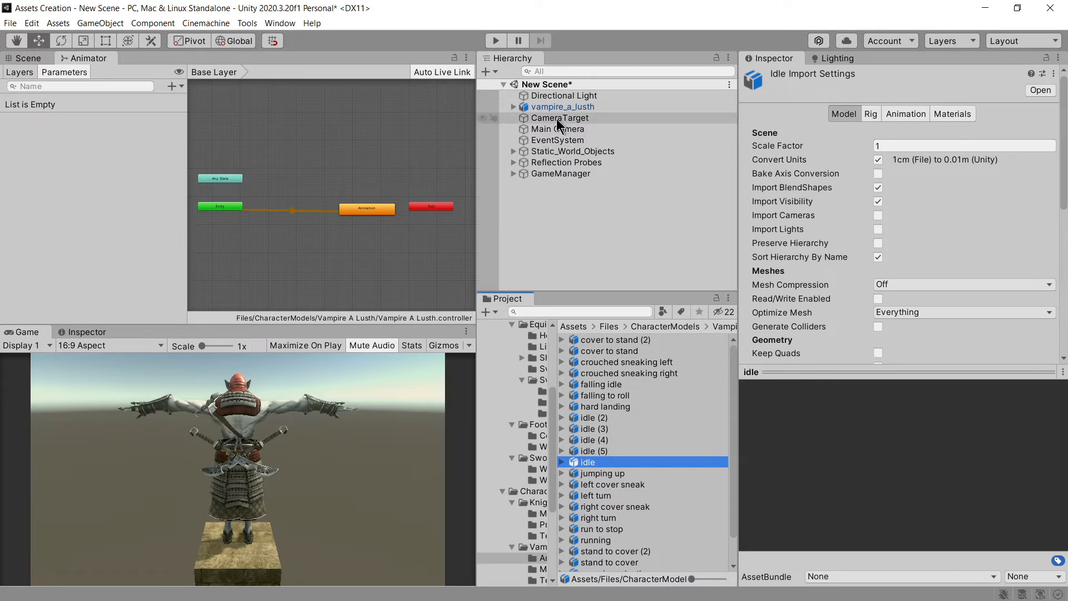
{"action": "left_click", "coordinate": [906, 113]}
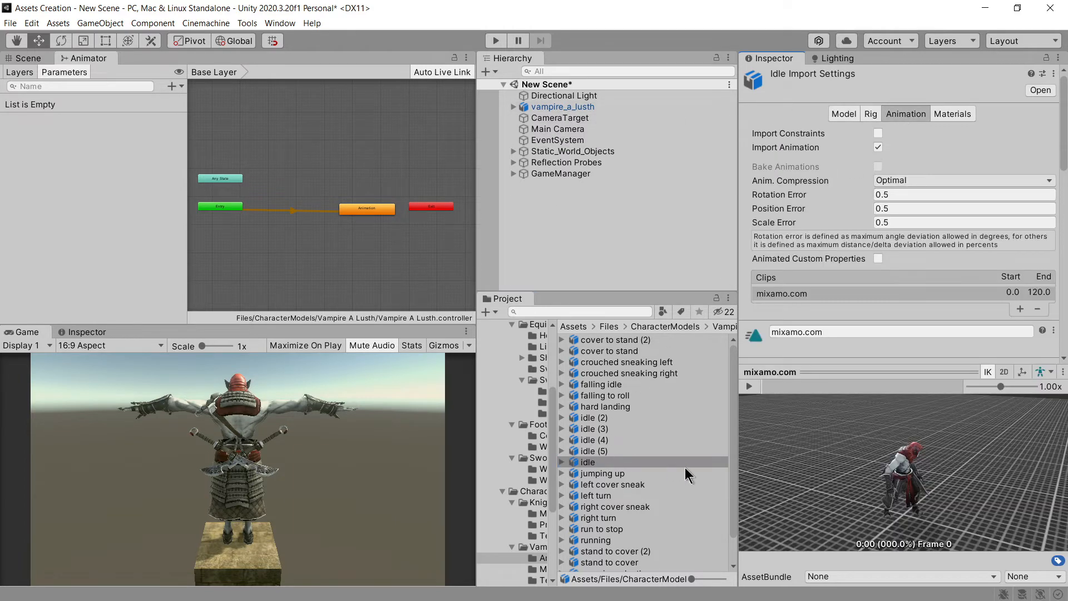
{"action": "left_click", "coordinate": [748, 386]}
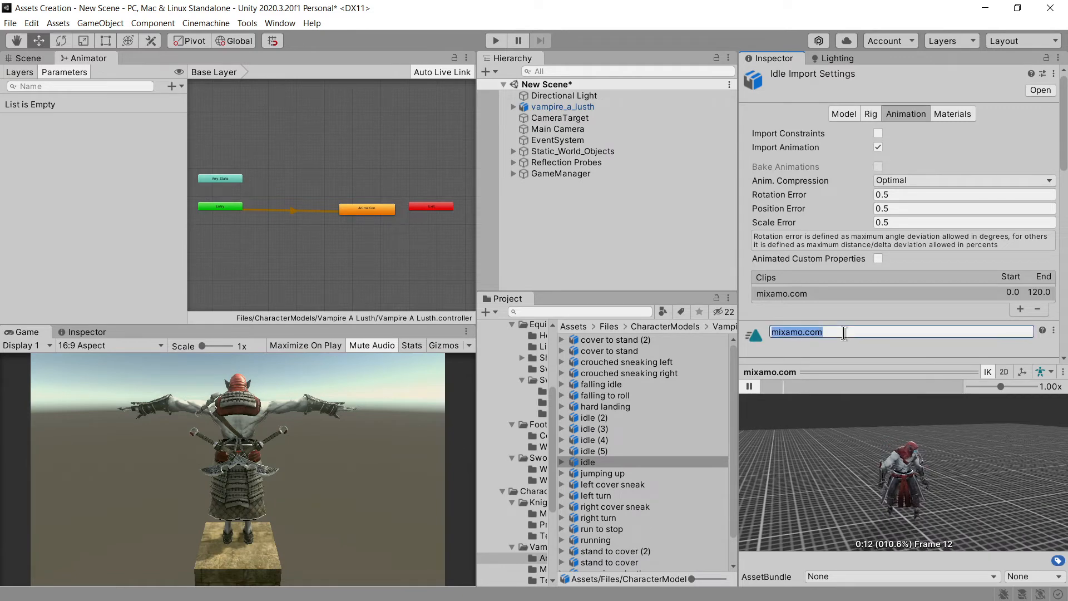
{"action": "type", "text": "V_Idle"}
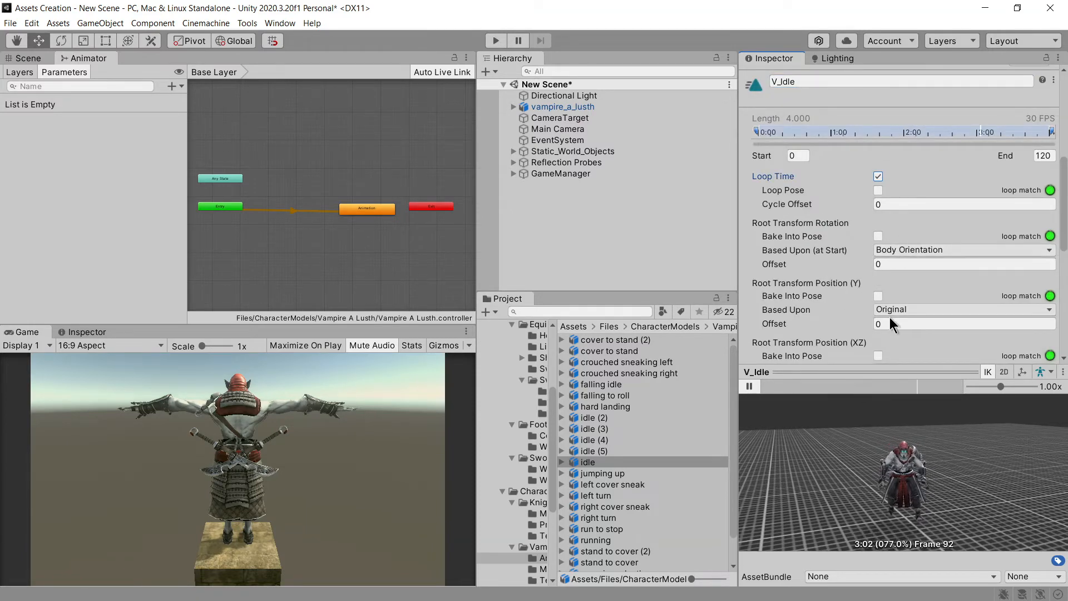
Loop the clip, bake vertical root position into the pose at the feet, and assign V_Idle as the state's motion.
{"action": "left_click", "coordinate": [878, 296]}
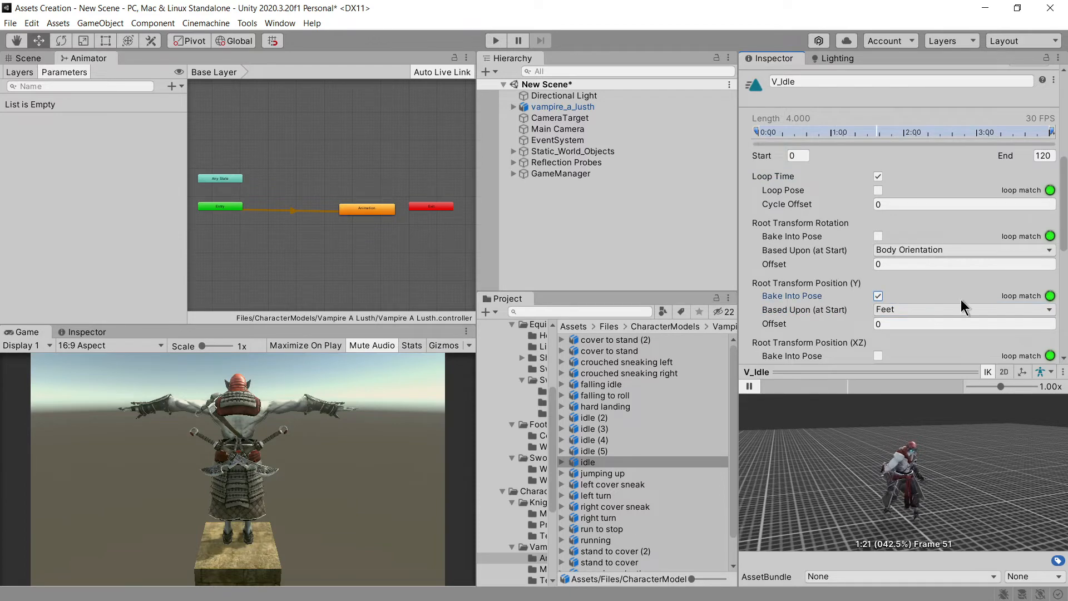
{"action": "left_click", "coordinate": [1040, 211]}
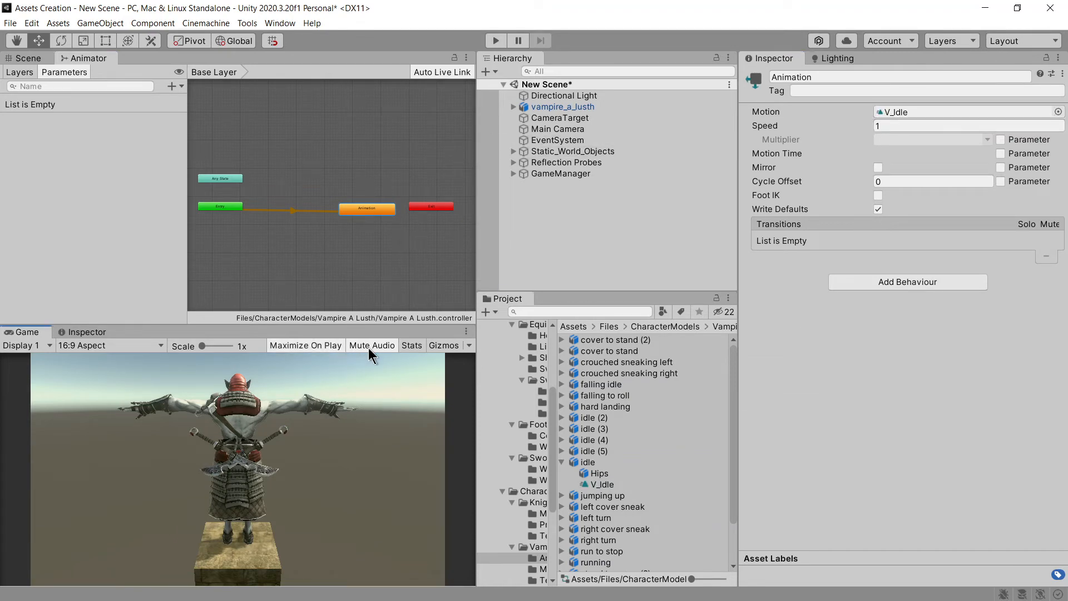
{"action": "left_click", "coordinate": [602, 484]}
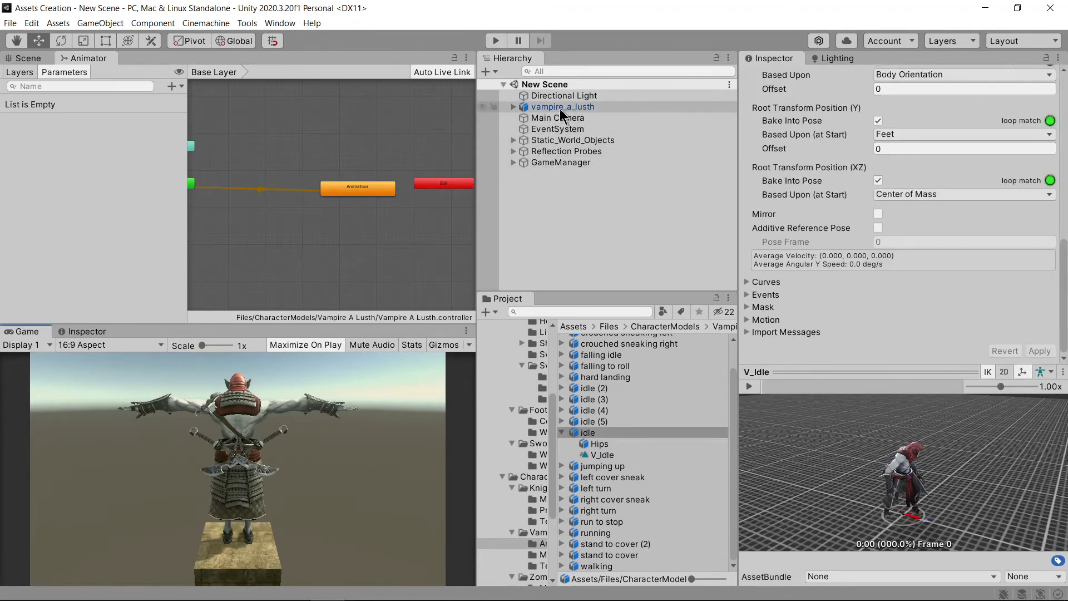
{"action": "left_click", "coordinate": [563, 106]}
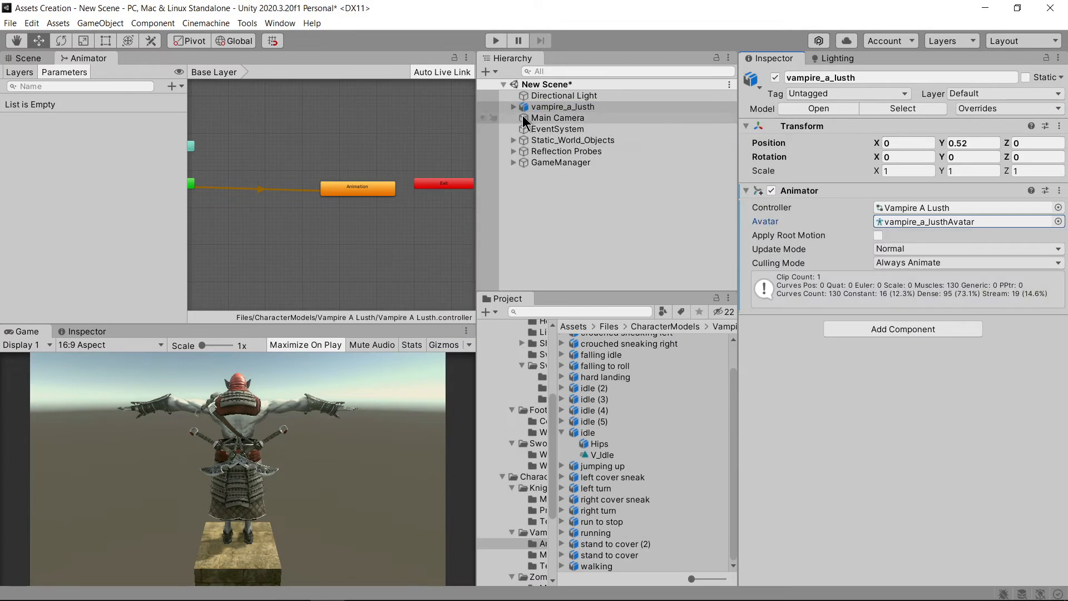
{"action": "left_click", "coordinate": [495, 40]}
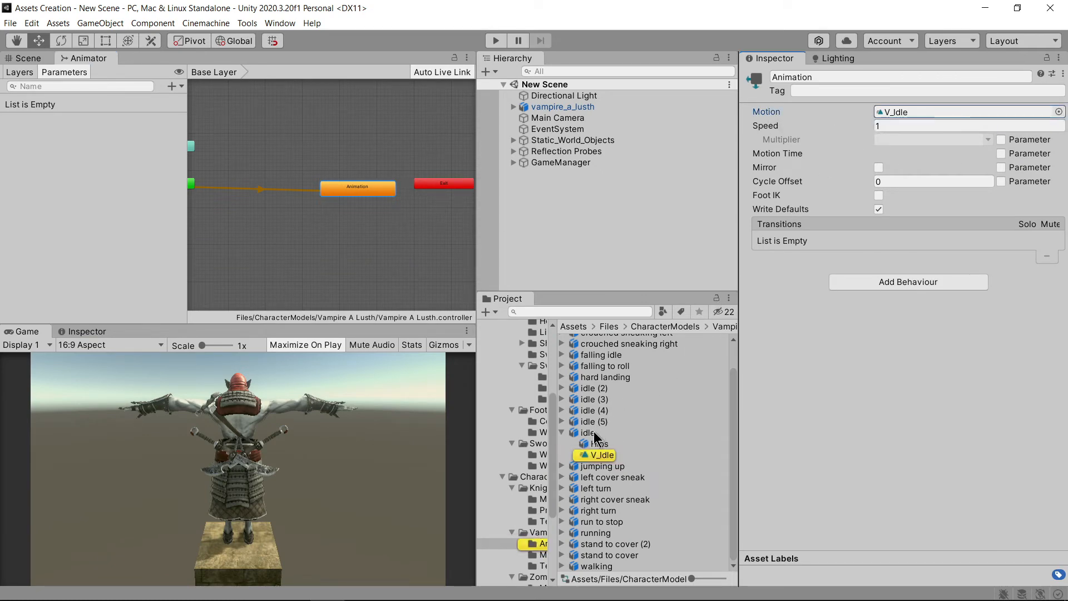
Bake V_Idle's horizontal (XZ) root position into the pose and apply the clip settings.
{"action": "left_click", "coordinate": [588, 432]}
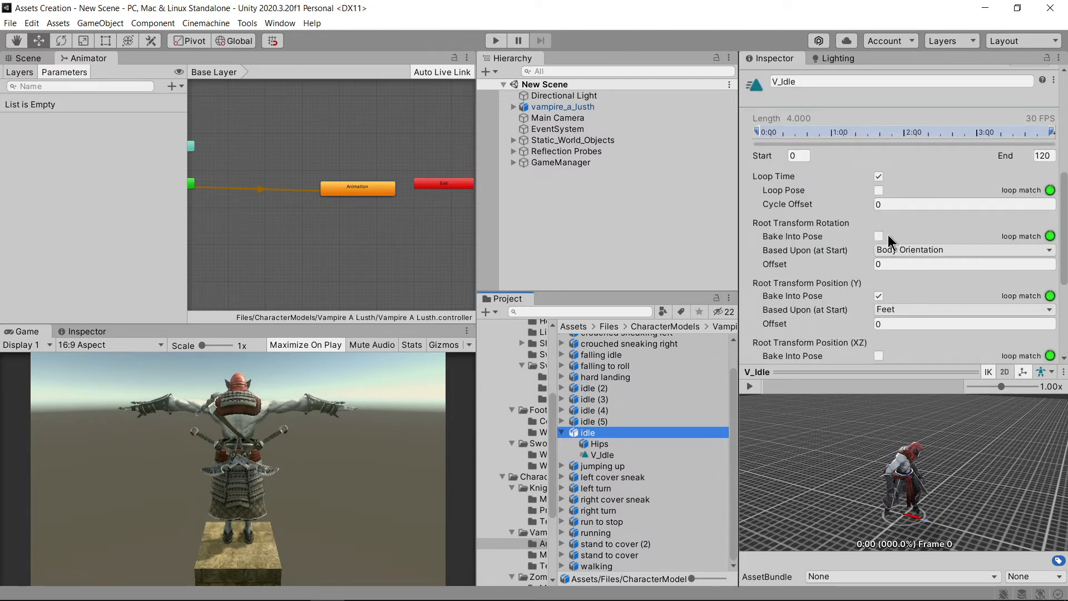
{"action": "scroll", "scroll_direction": "down", "scroll_amount": 3}
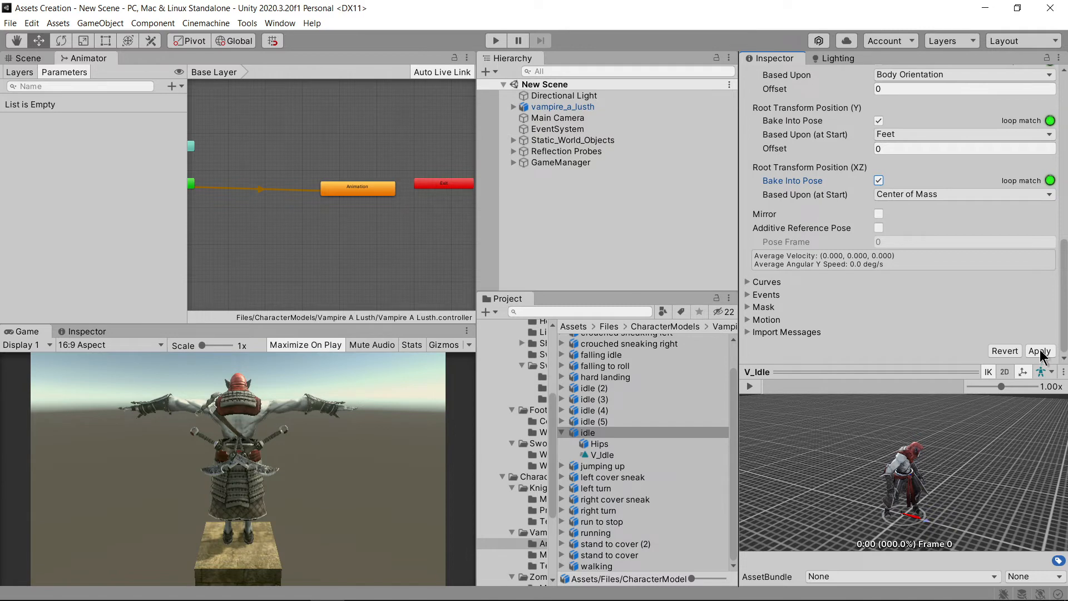
{"action": "left_click", "coordinate": [495, 40]}
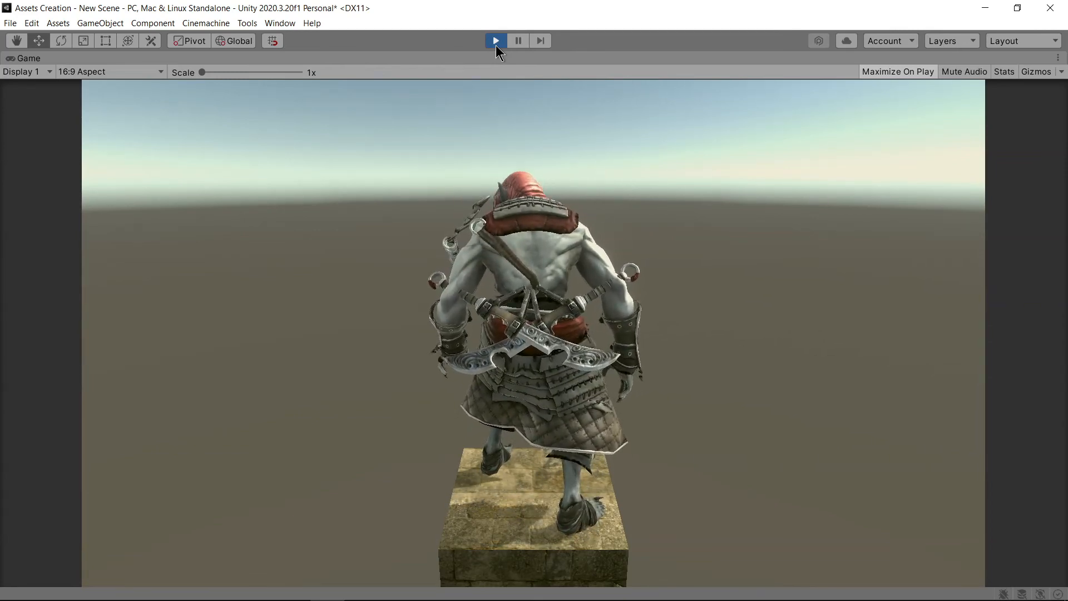
Play the scene maximized, watch the vampire idle, and check performance in the Stats overlay.
{"action": "left_click", "coordinate": [496, 40]}
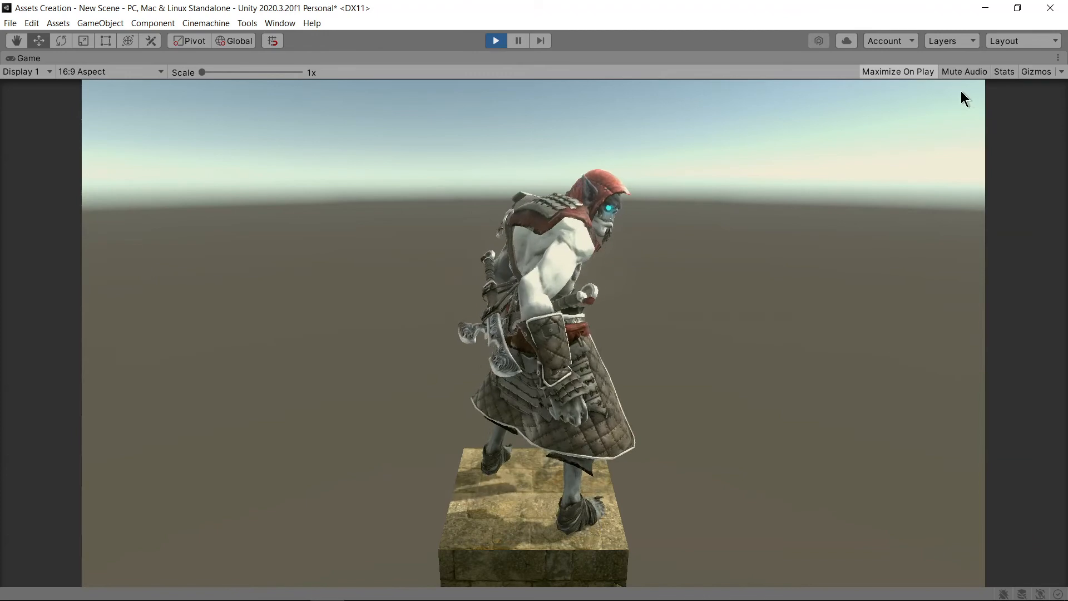
{"action": "left_click", "coordinate": [1003, 71]}
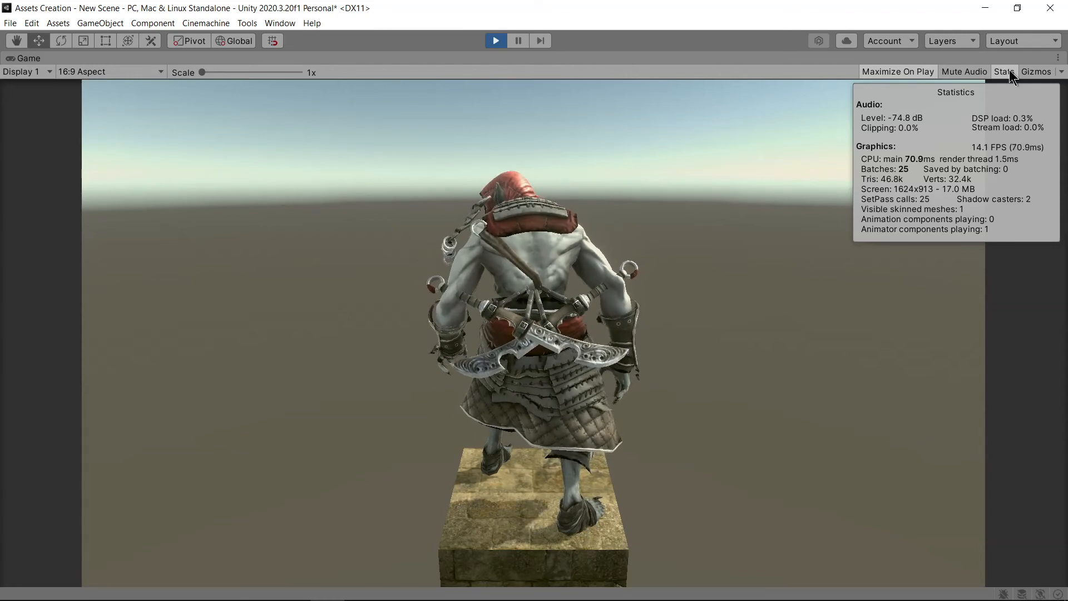
{"action": "left_click", "coordinate": [1003, 72]}
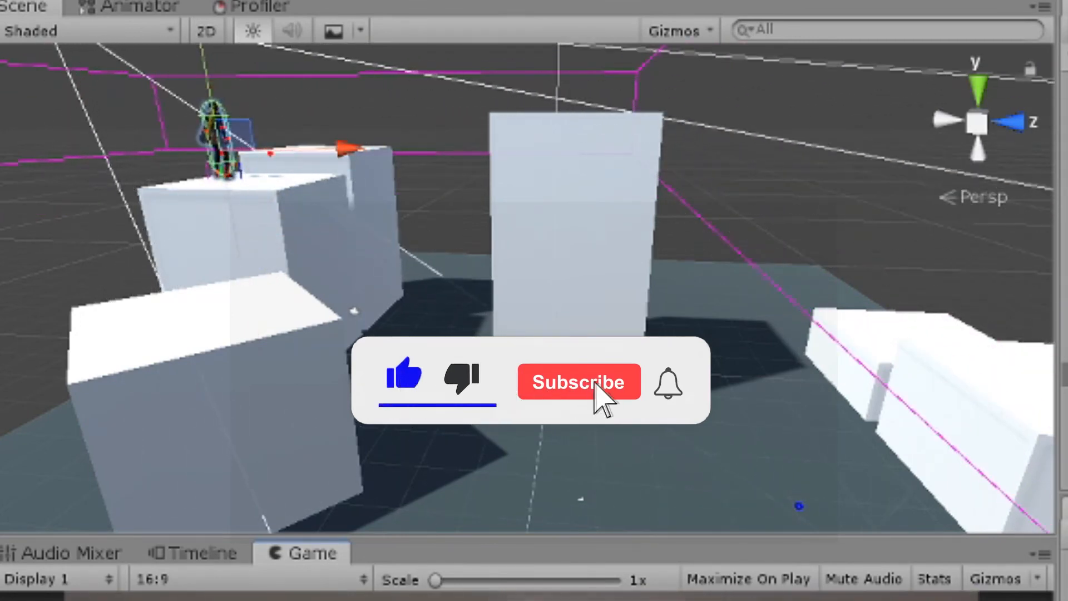
{"action": "left_click", "coordinate": [578, 381]}
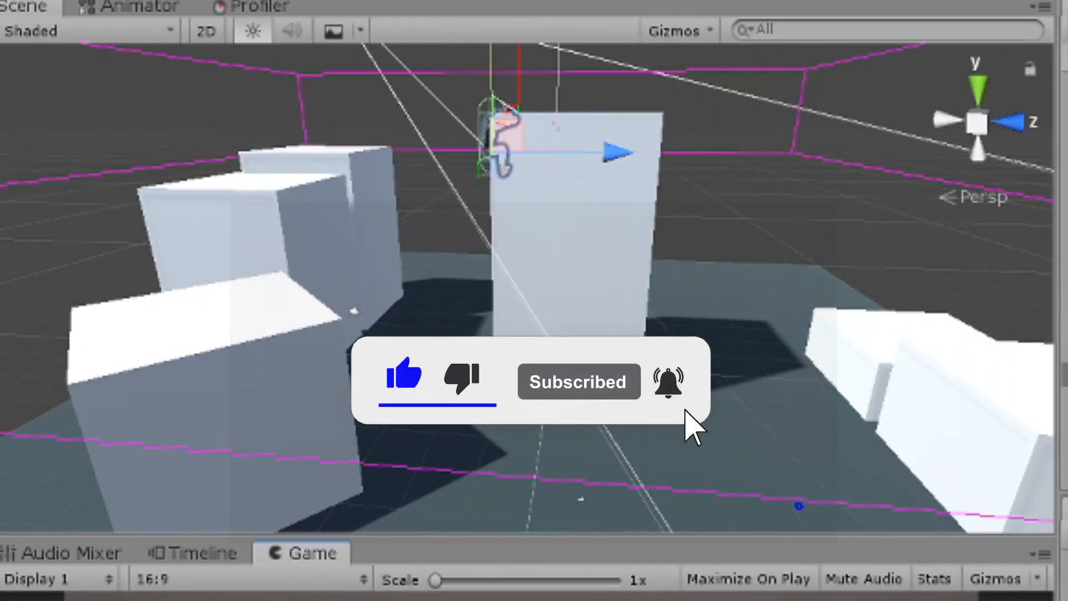